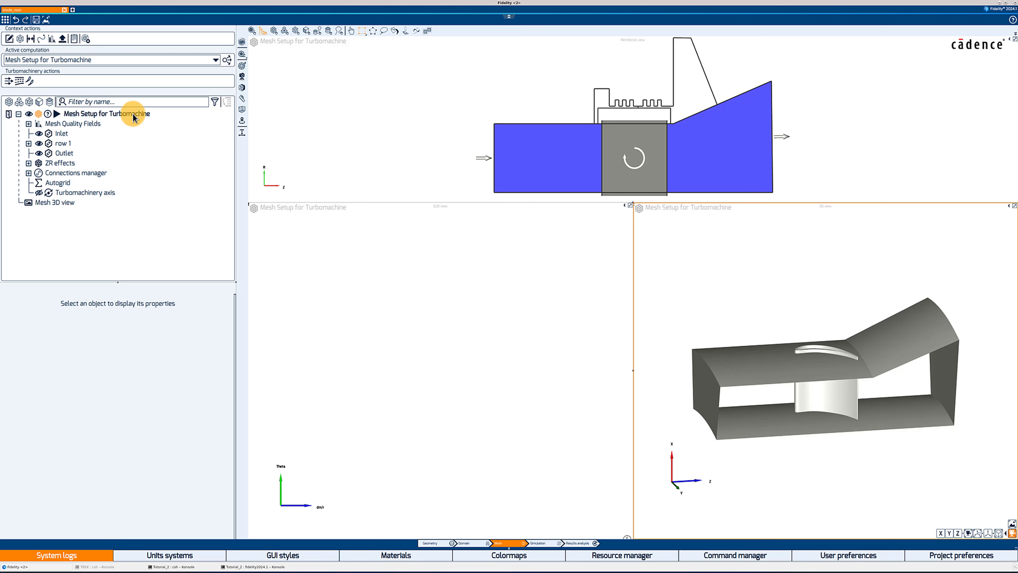
Step: Run the Axial turbine wizard on row 1, then select the ZR effects group
{"action": "left_click", "coordinate": [107, 114]}
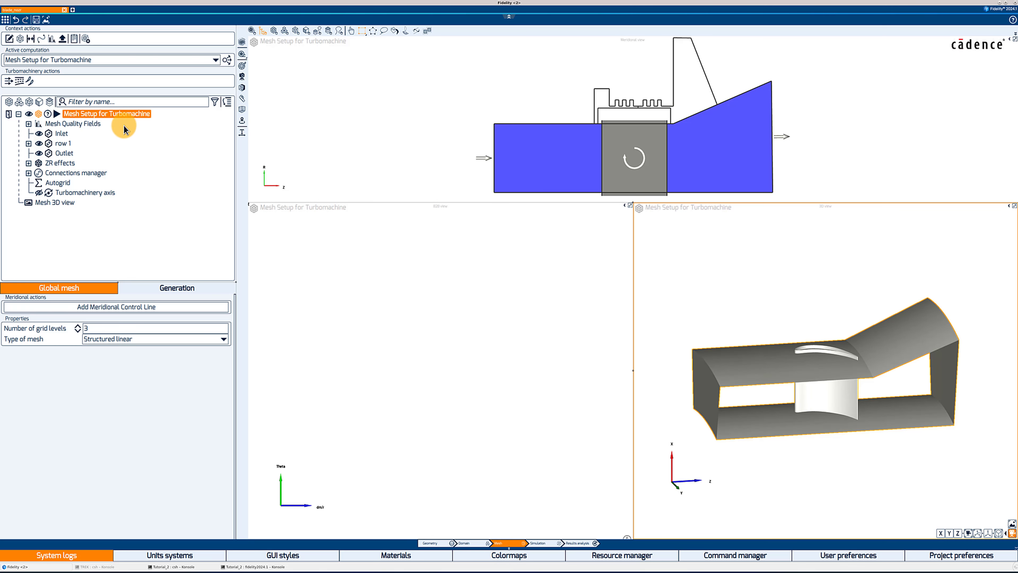
{"action": "mouse_move", "coordinate": [64, 145]}
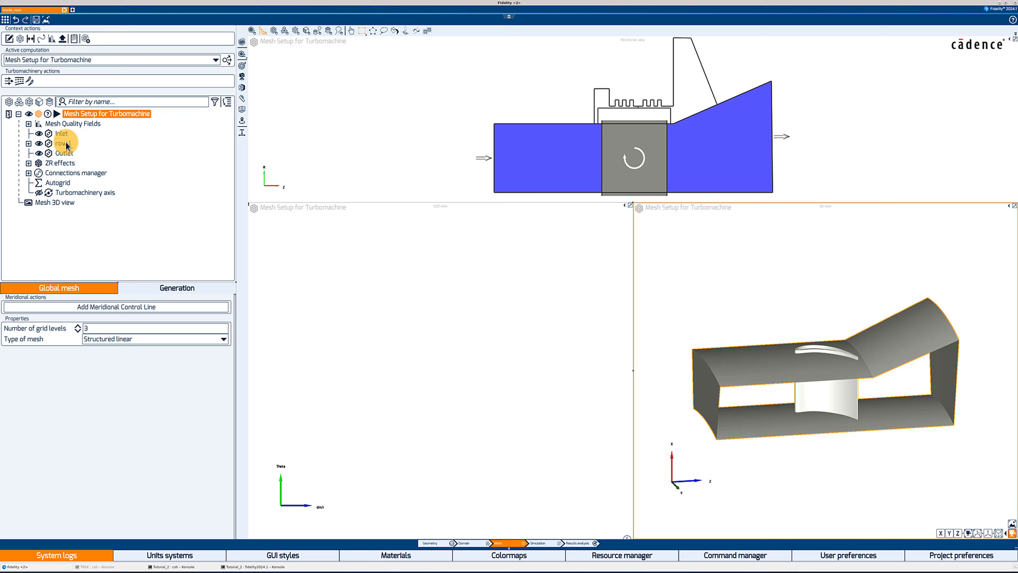
{"action": "left_click", "coordinate": [61, 143]}
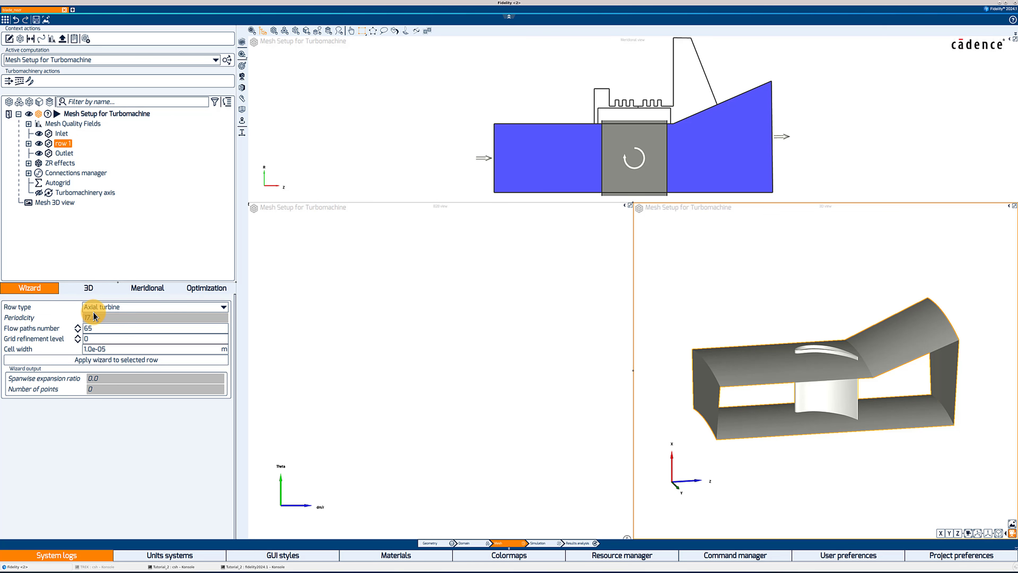
{"action": "mouse_move", "coordinate": [98, 324]}
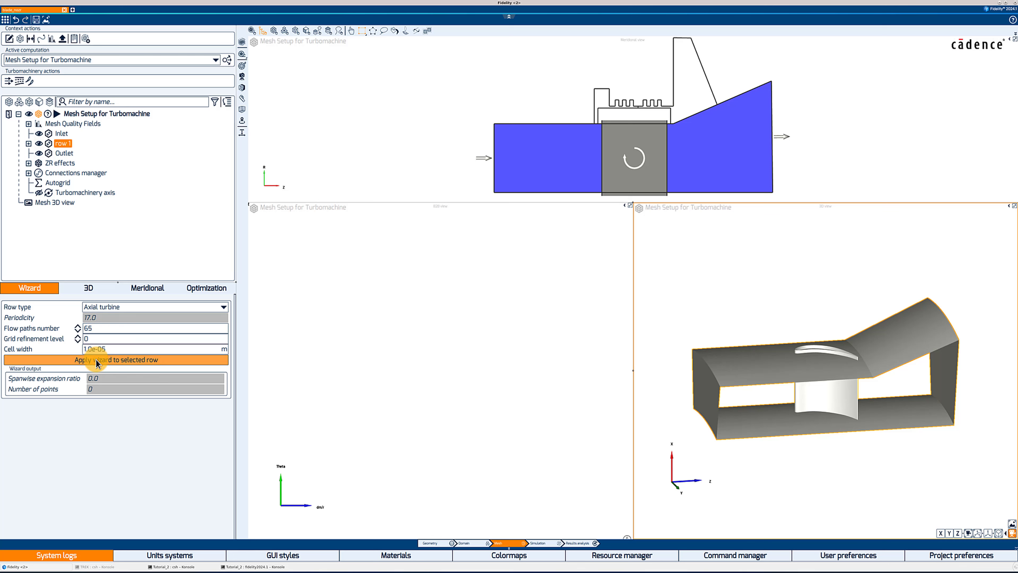
{"action": "left_click", "coordinate": [98, 361]}
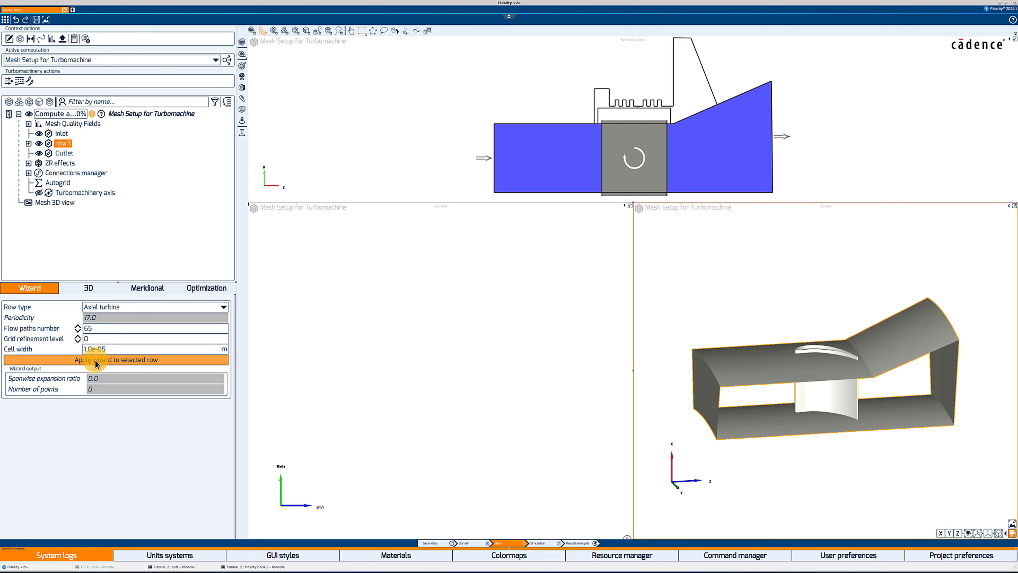
{"action": "left_click", "coordinate": [100, 359]}
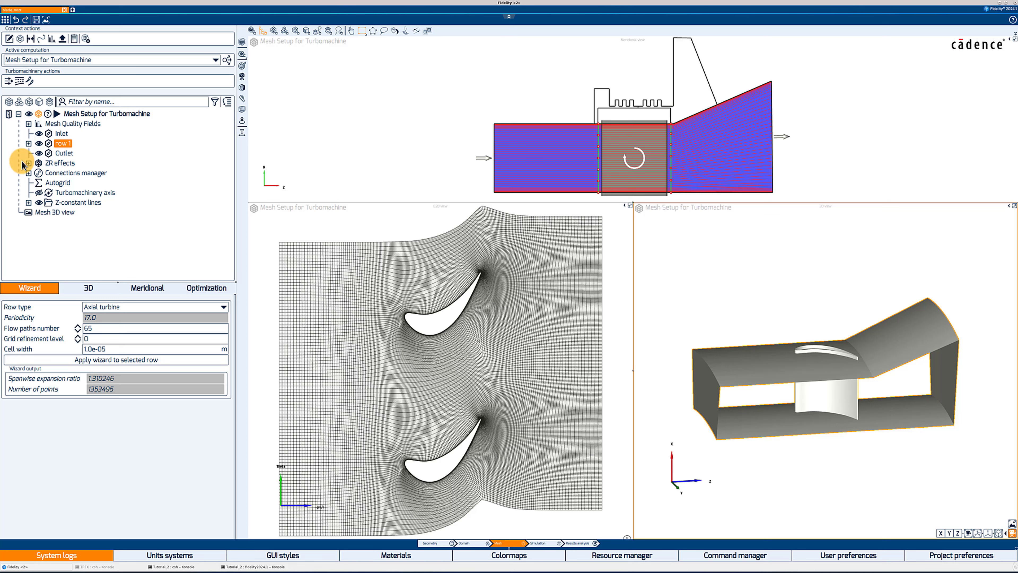
{"action": "left_click", "coordinate": [60, 163]}
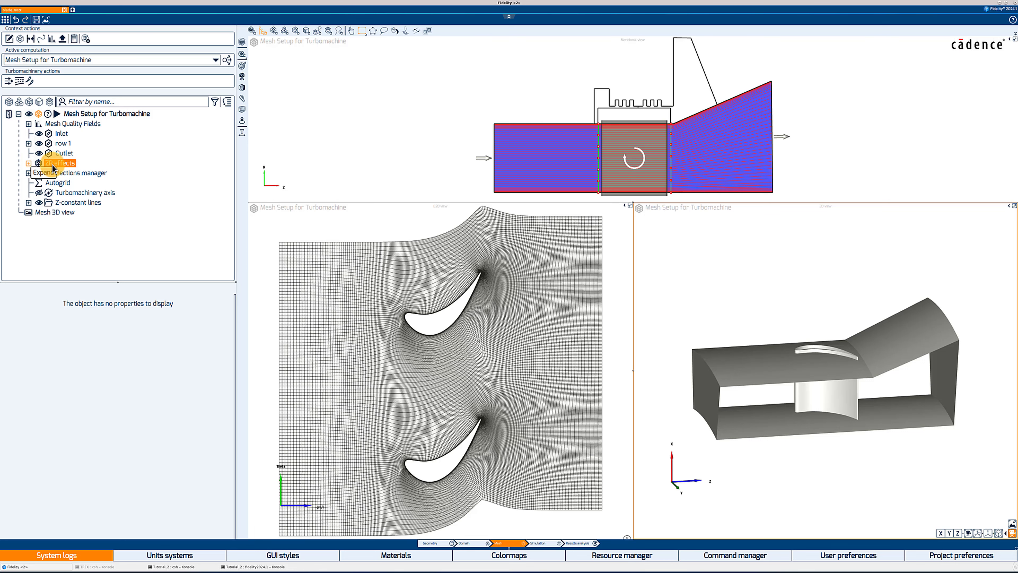
Step: Expand ZR effects and show the Meridional mesh properties of zr techno effect 1
{"action": "left_click", "coordinate": [29, 163]}
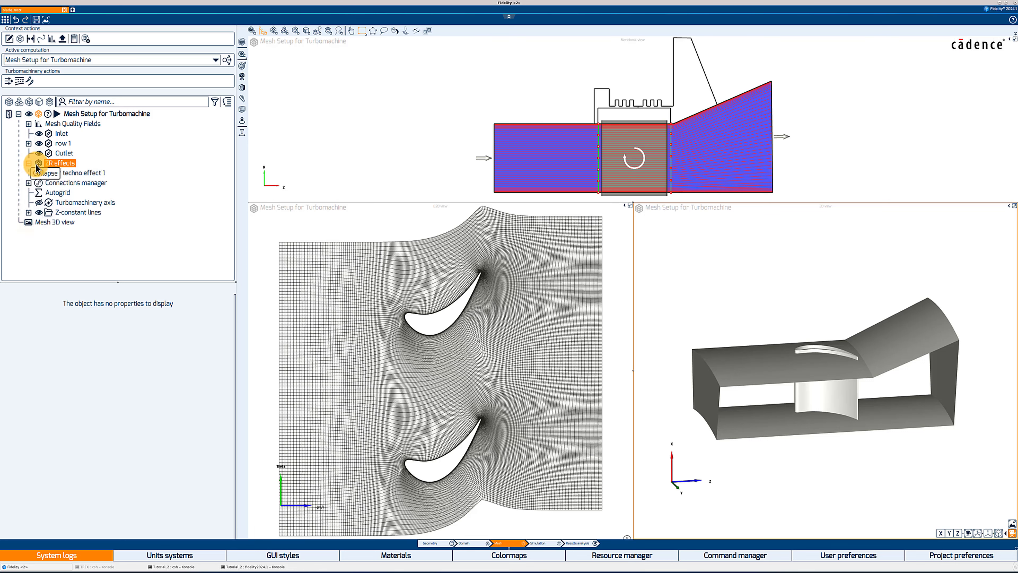
{"action": "left_click", "coordinate": [27, 163]}
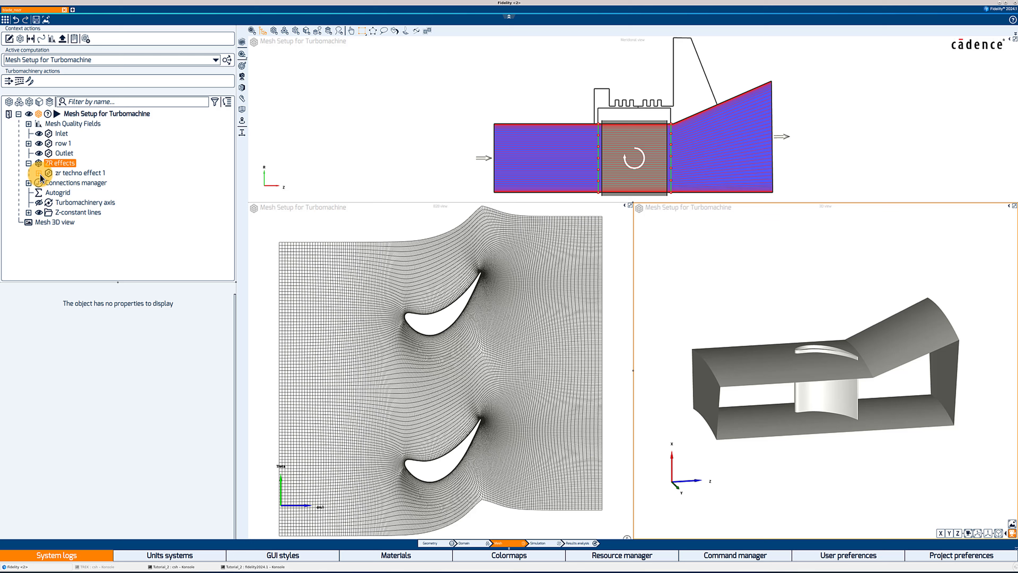
{"action": "left_click", "coordinate": [80, 173]}
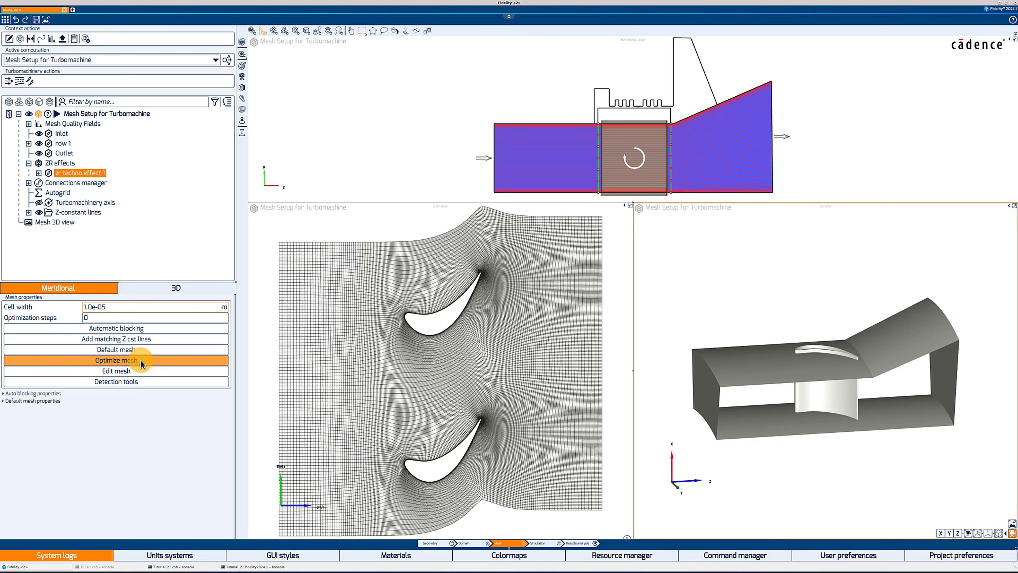
{"action": "mouse_move", "coordinate": [136, 365]}
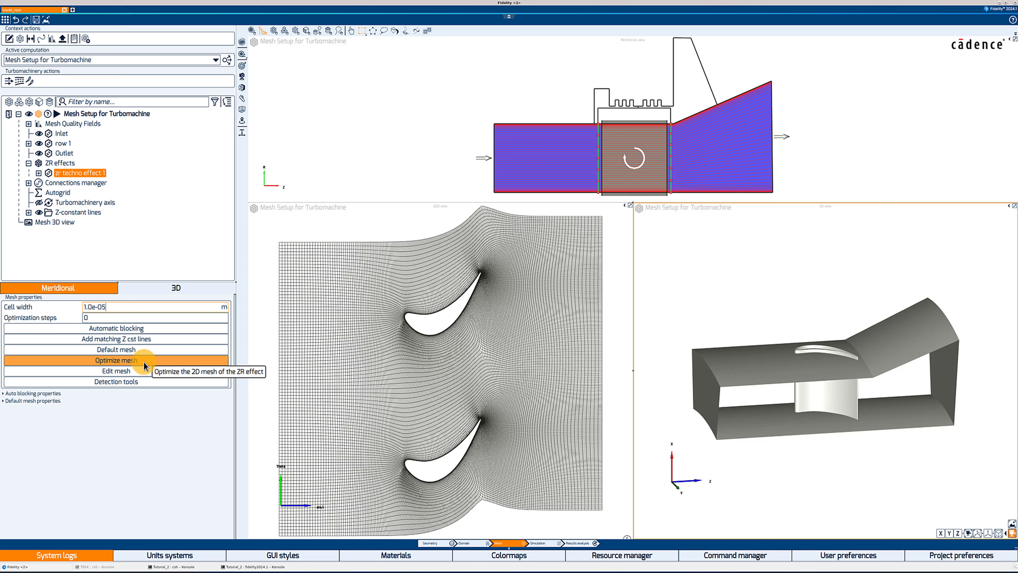
{"action": "mouse_move", "coordinate": [138, 332]}
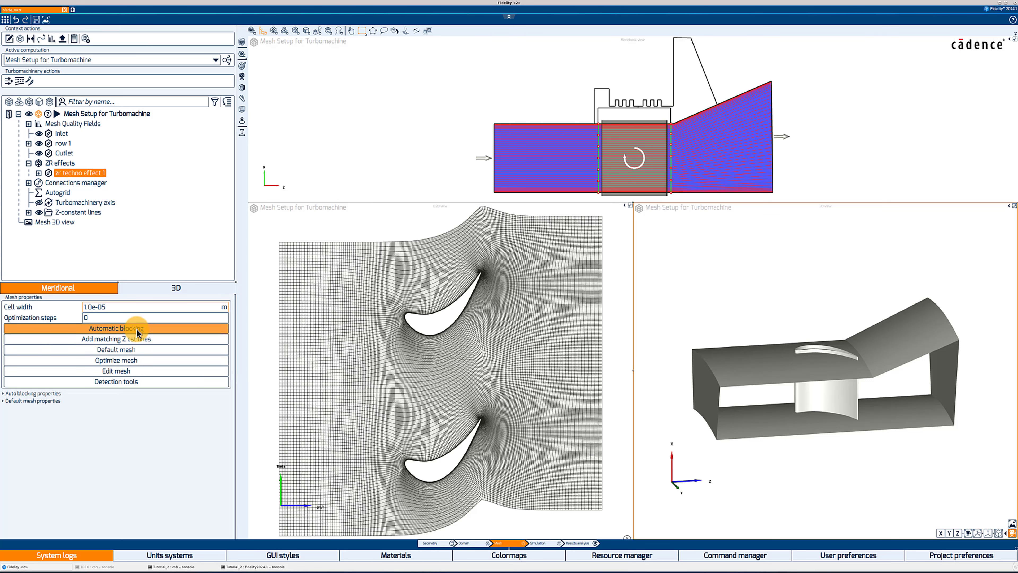
{"action": "mouse_move", "coordinate": [130, 334]}
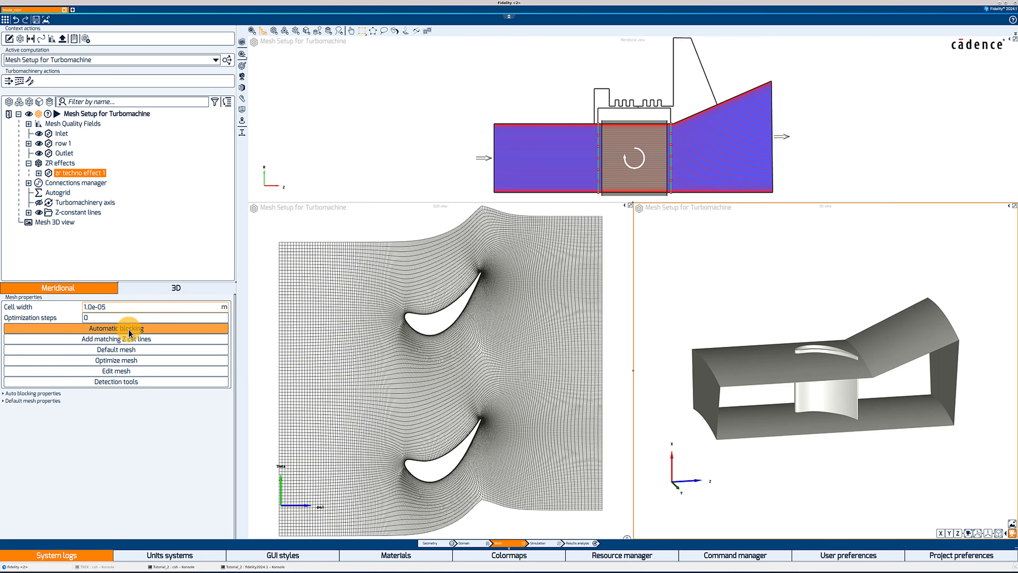
{"action": "mouse_move", "coordinate": [129, 333]}
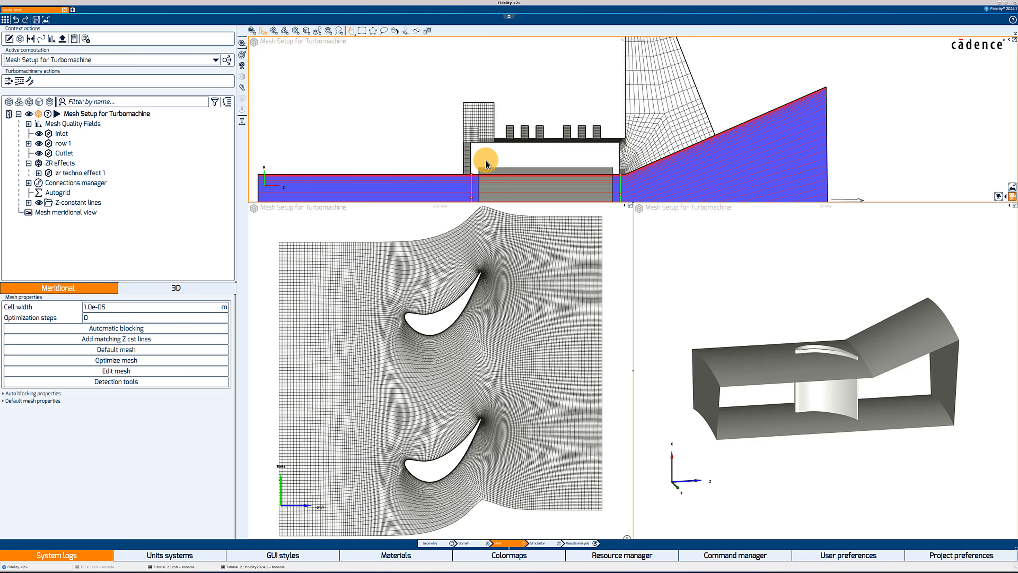
{"action": "mouse_move", "coordinate": [651, 103]}
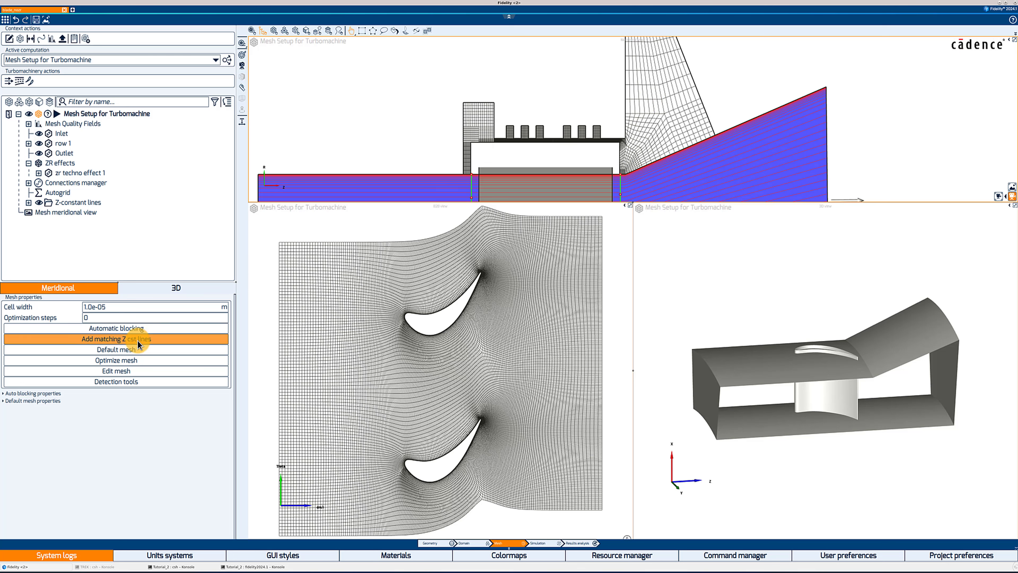
{"action": "mouse_move", "coordinate": [143, 345]}
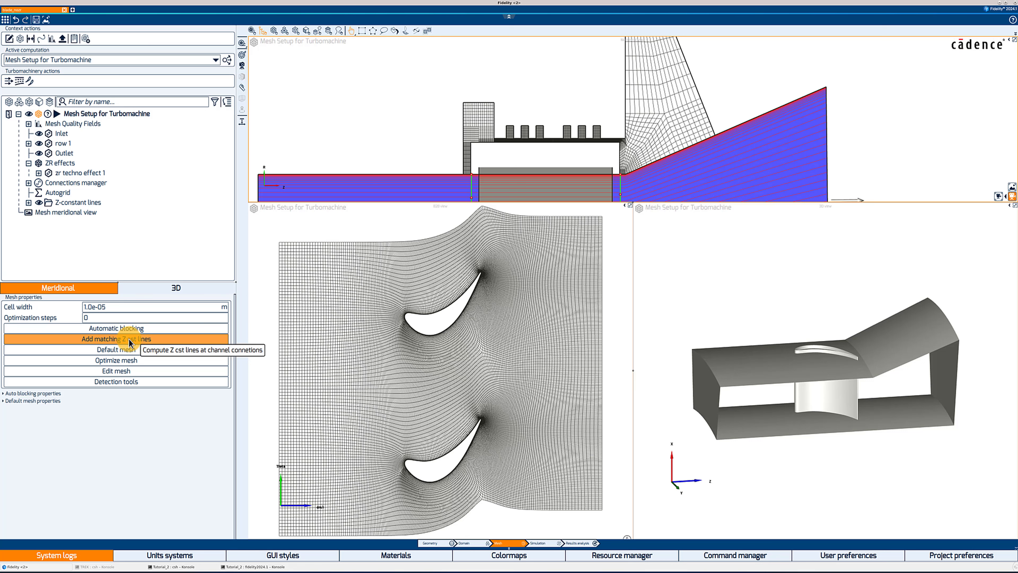
{"action": "mouse_move", "coordinate": [128, 351]}
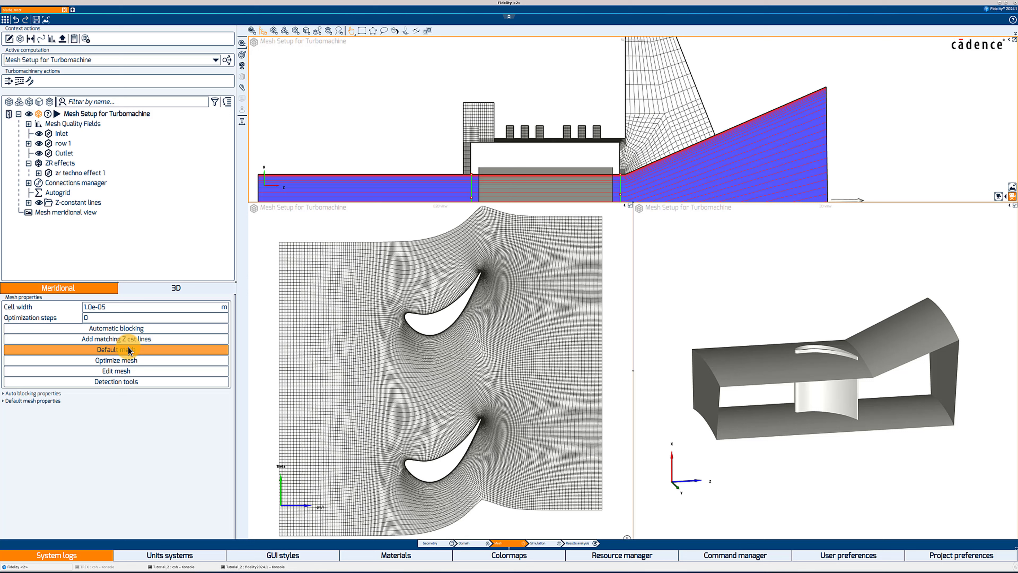
{"action": "mouse_move", "coordinate": [139, 368]}
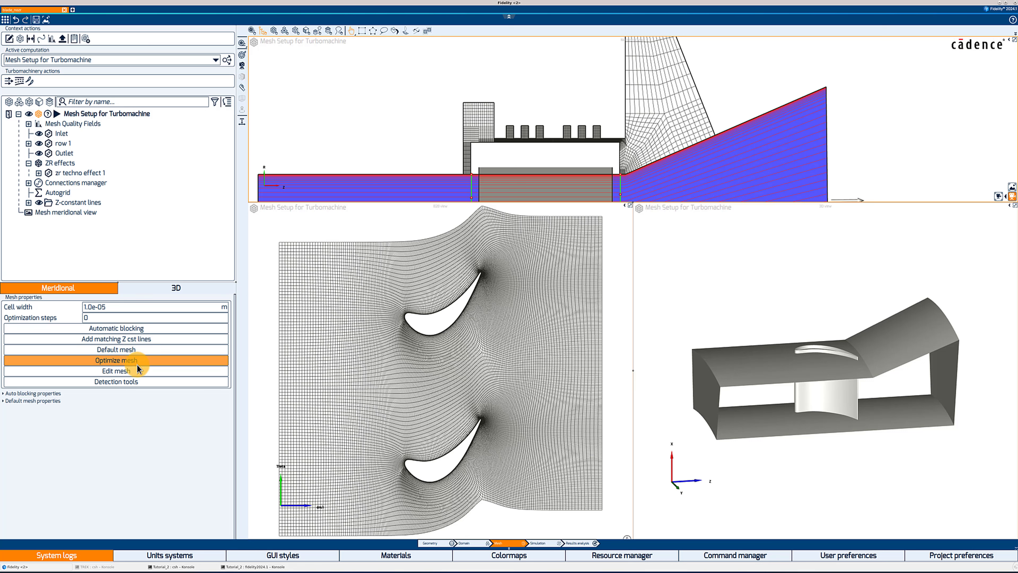
{"action": "mouse_move", "coordinate": [160, 295]}
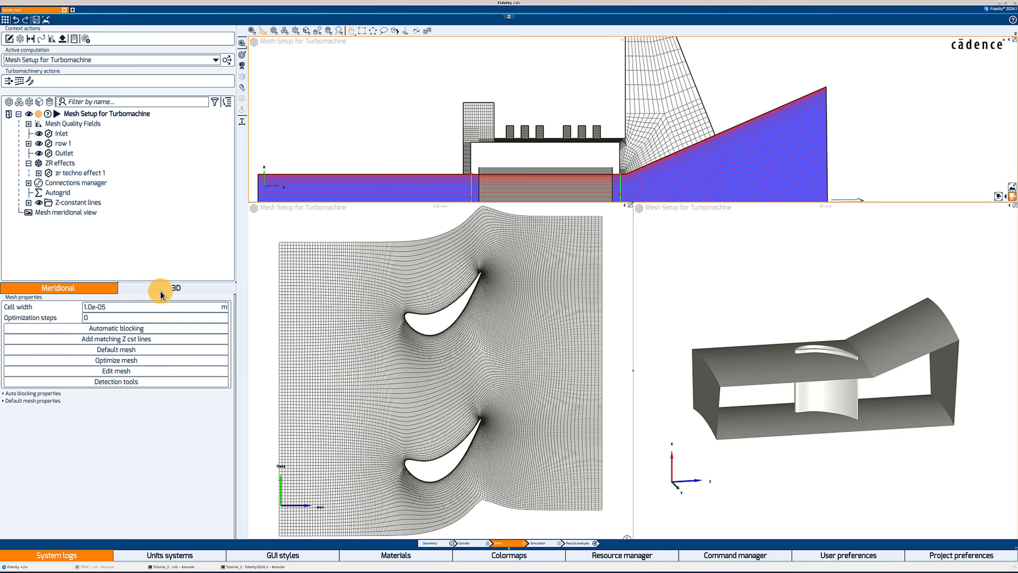
{"action": "mouse_move", "coordinate": [115, 355]}
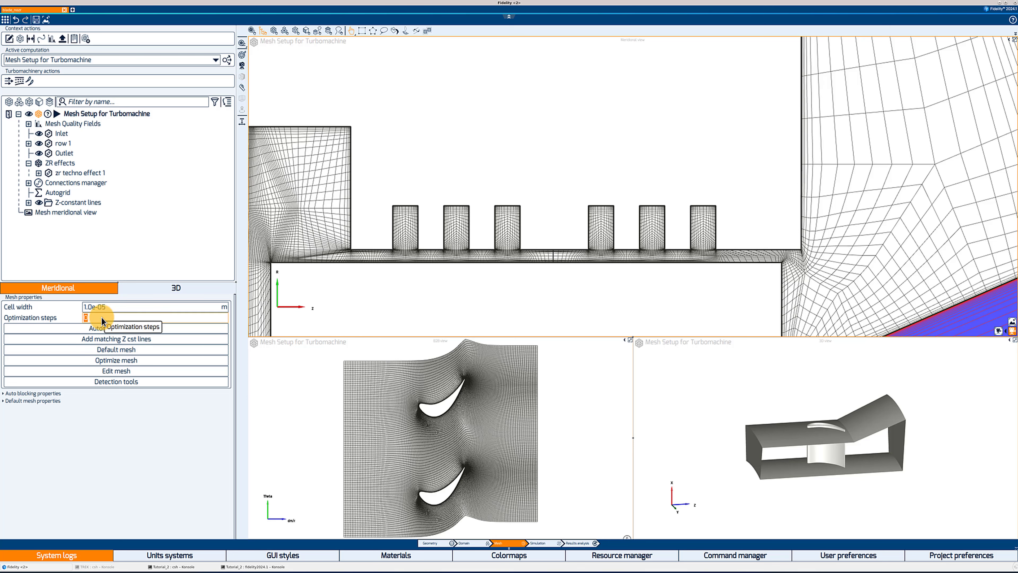
Step: Optimize the cavity 2D mesh with 100 steps and generate the full 3D mesh
{"action": "type", "text": "100"}
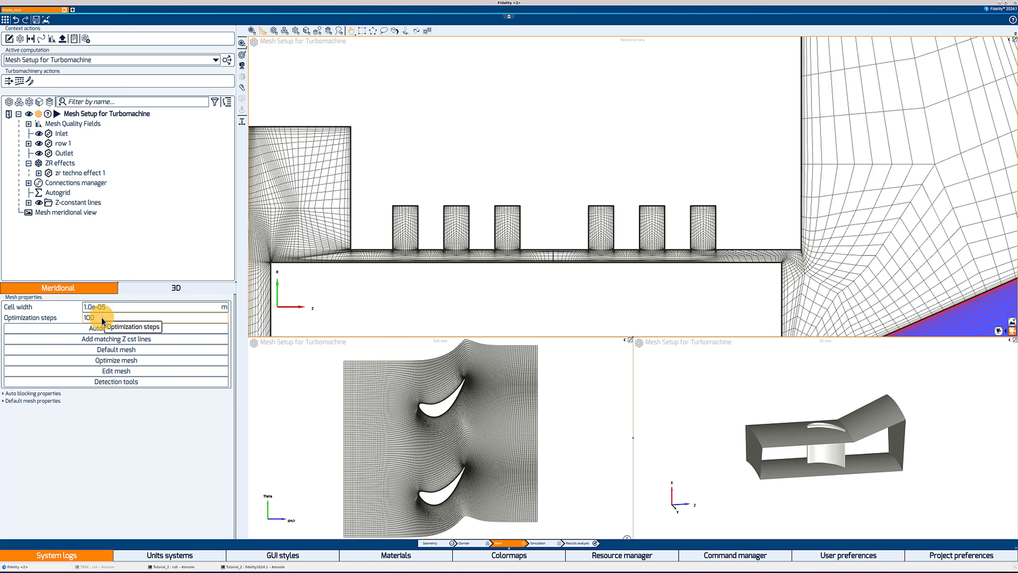
{"action": "mouse_move", "coordinate": [114, 362]}
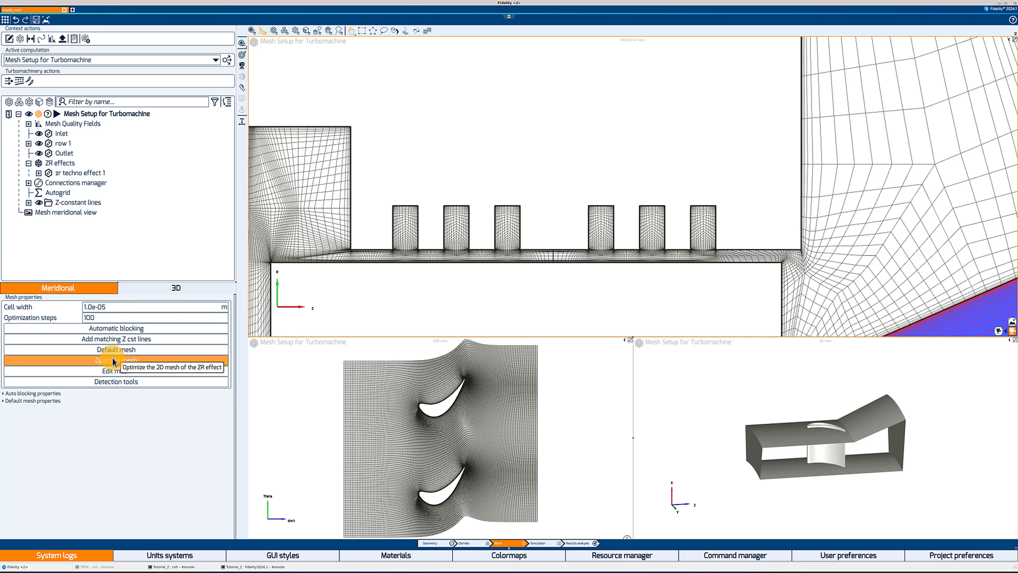
{"action": "left_click", "coordinate": [114, 360]}
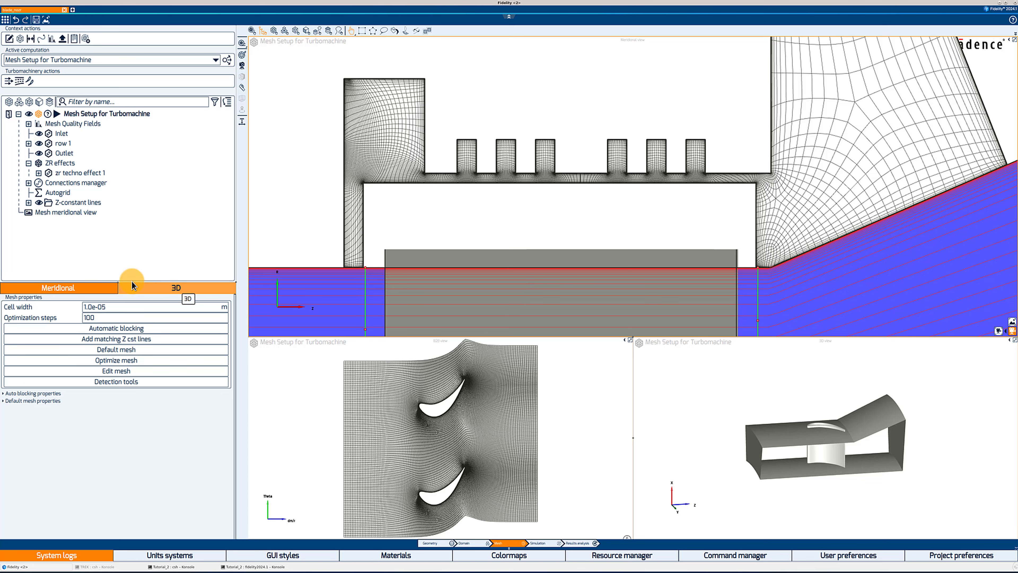
{"action": "left_click", "coordinate": [91, 114]}
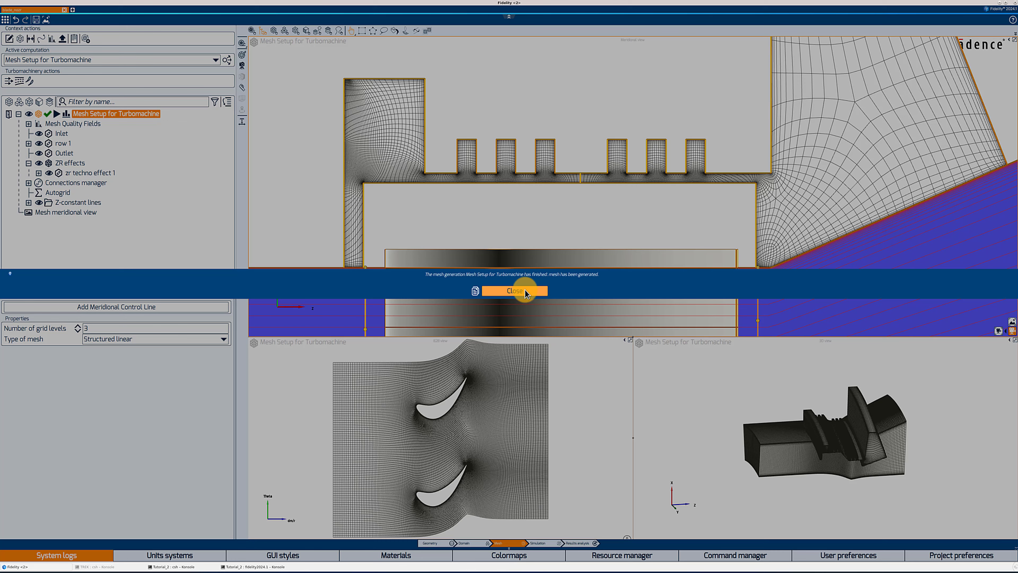
{"action": "left_click", "coordinate": [514, 291]}
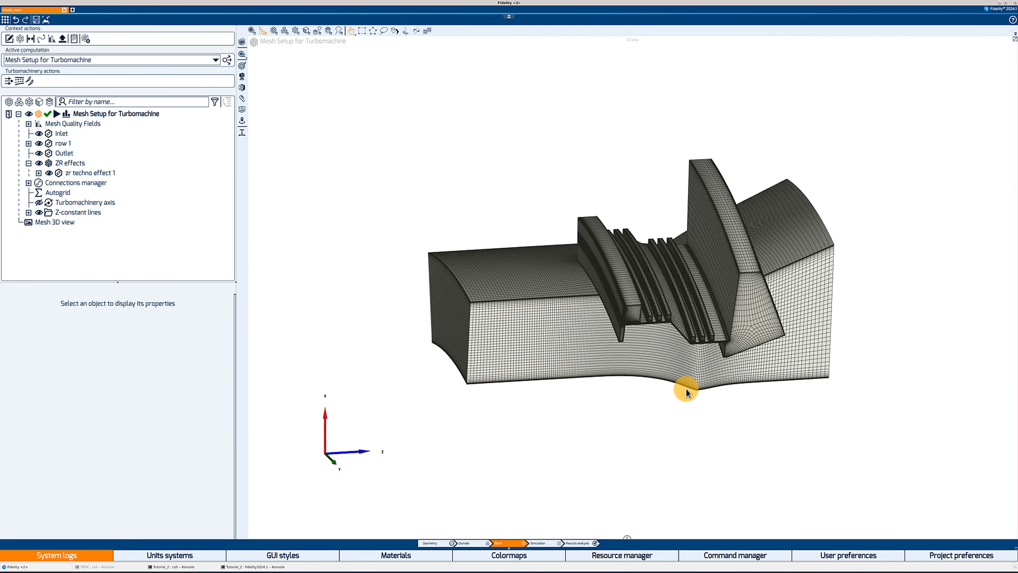
Step: Orbit the 3D mesh and zoom into the labyrinth seal cavity teeth
{"action": "left_click", "coordinate": [63, 143]}
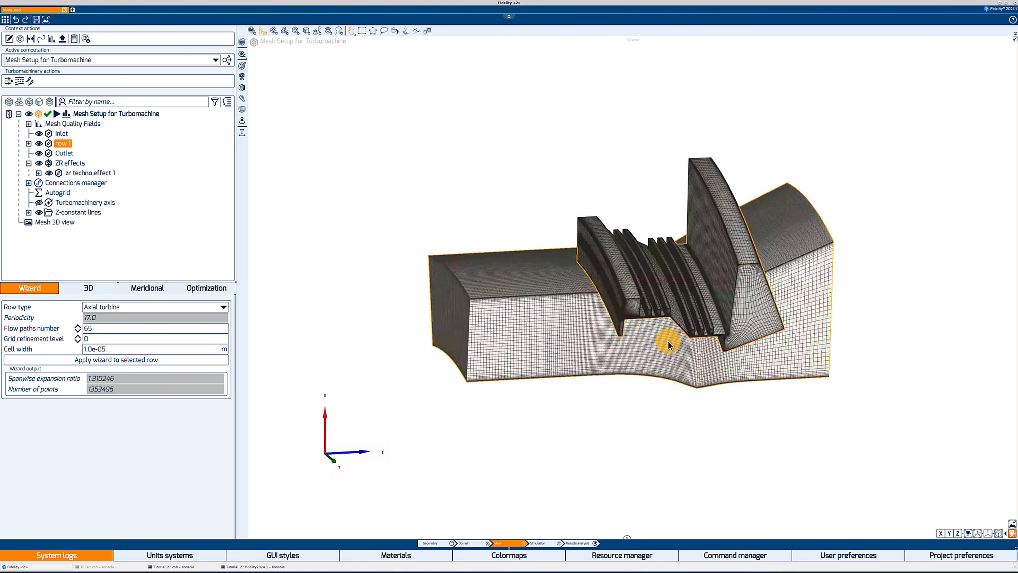
{"action": "left_click_drag", "start_coordinate": [669, 344], "coordinate": [728, 275]}
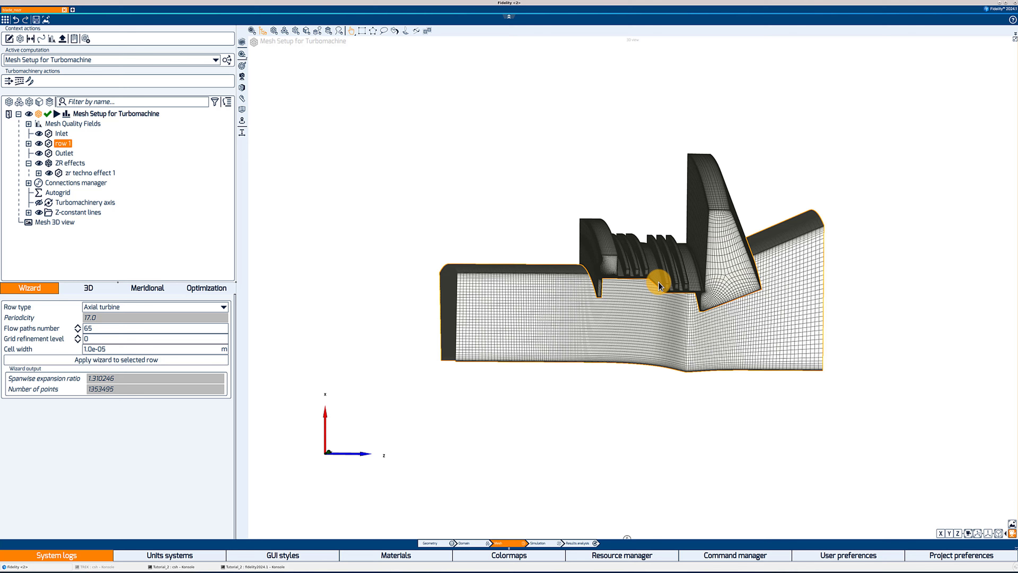
{"action": "left_click_drag", "start_coordinate": [660, 286], "coordinate": [657, 265]}
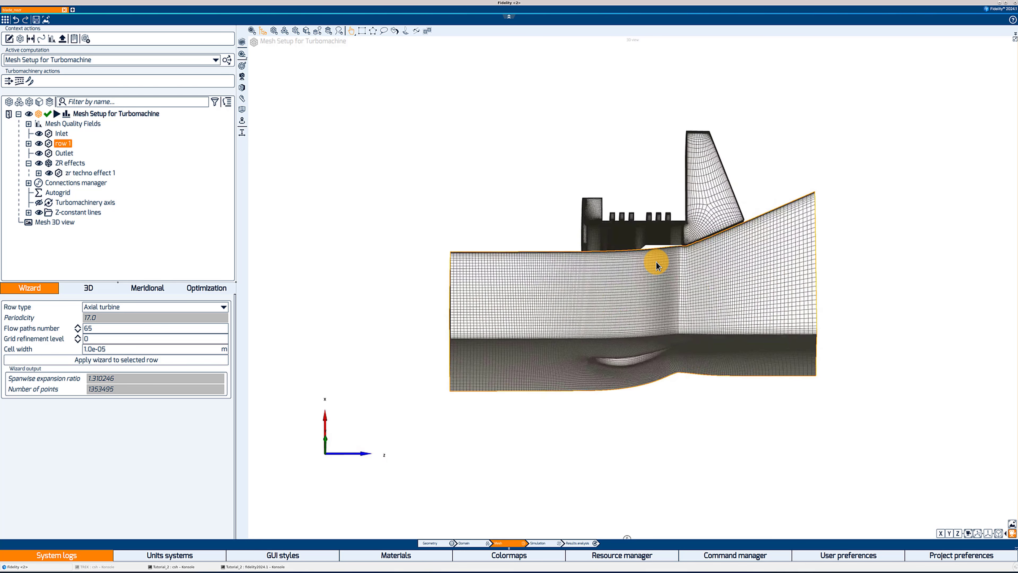
{"action": "left_click_drag", "start_coordinate": [657, 265], "coordinate": [641, 241]}
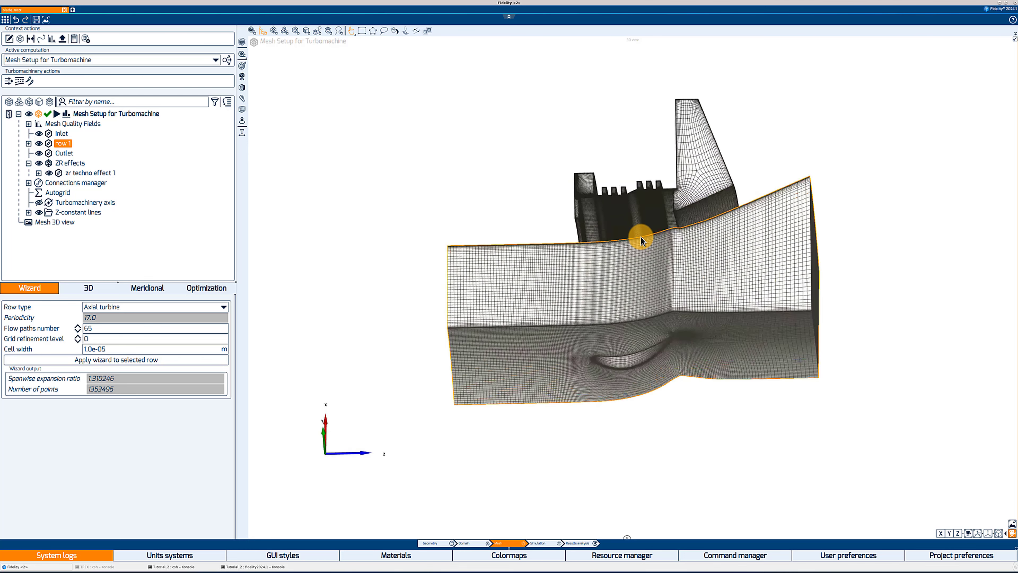
{"action": "left_click_drag", "start_coordinate": [639, 239], "coordinate": [711, 236]}
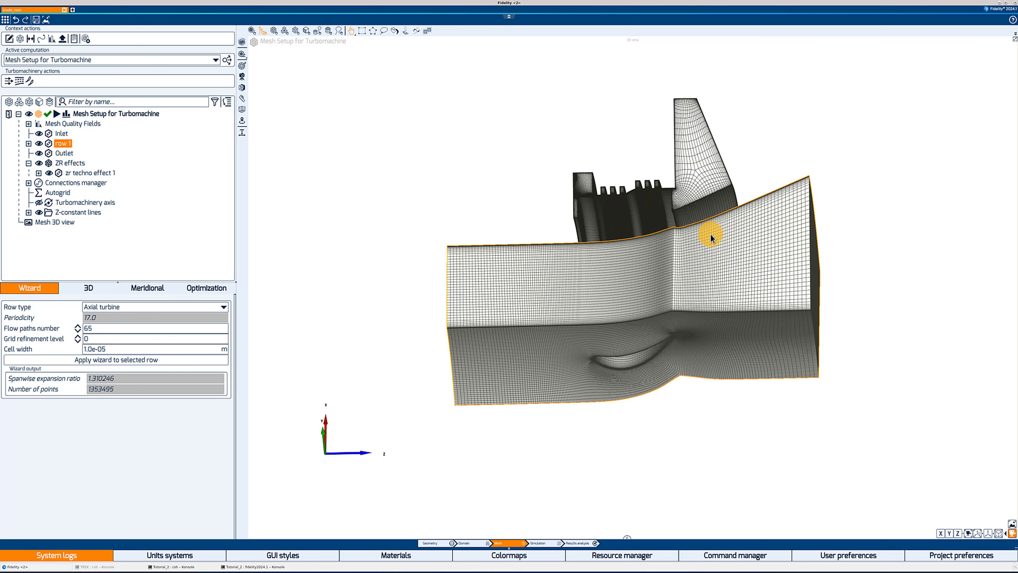
{"action": "left_click_drag", "start_coordinate": [712, 239], "coordinate": [680, 232]}
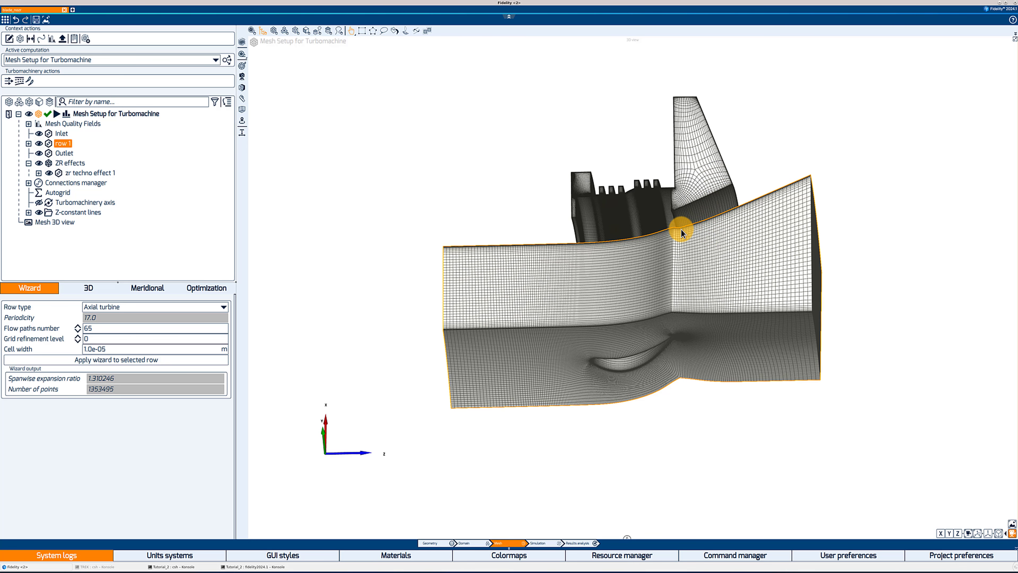
{"action": "mouse_move", "coordinate": [543, 232]}
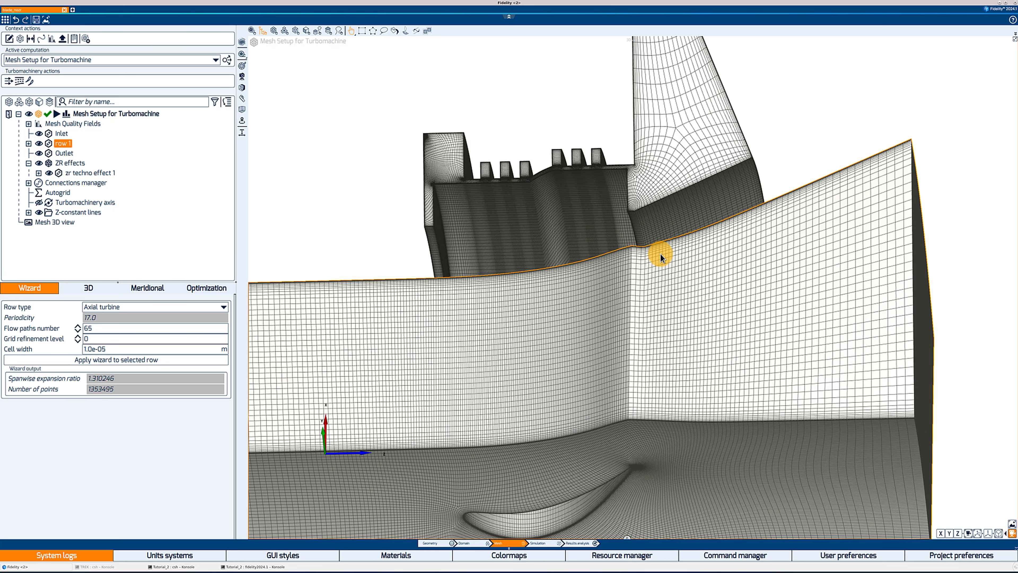
{"action": "mouse_move", "coordinate": [761, 220]}
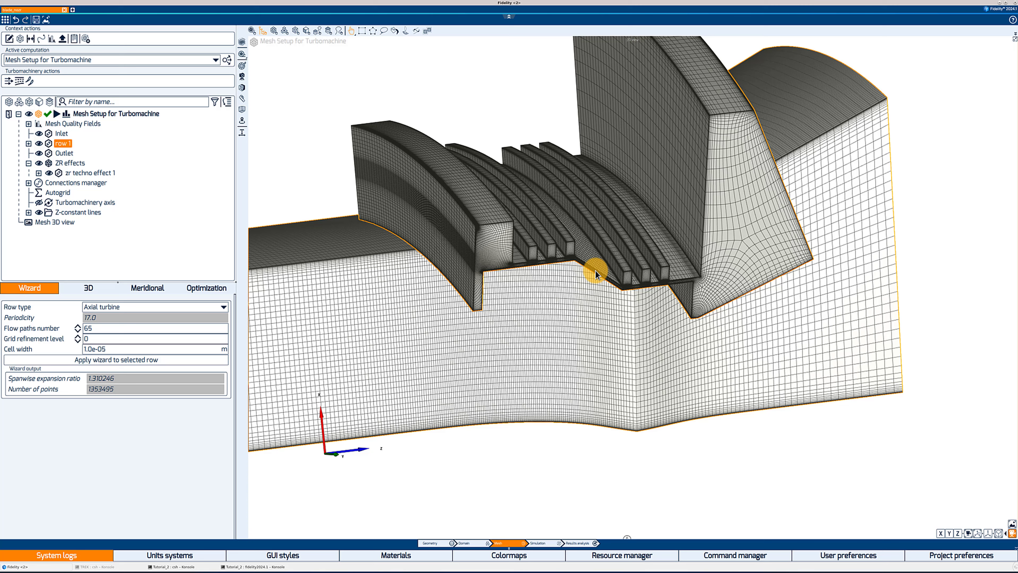
{"action": "left_click_drag", "start_coordinate": [596, 274], "coordinate": [622, 301]}
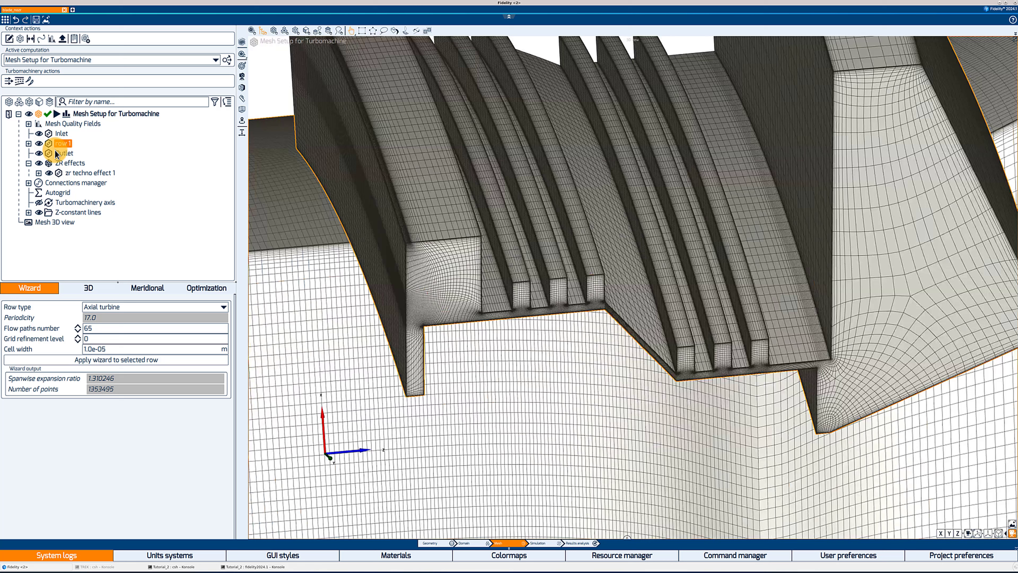
{"action": "mouse_move", "coordinate": [83, 215]}
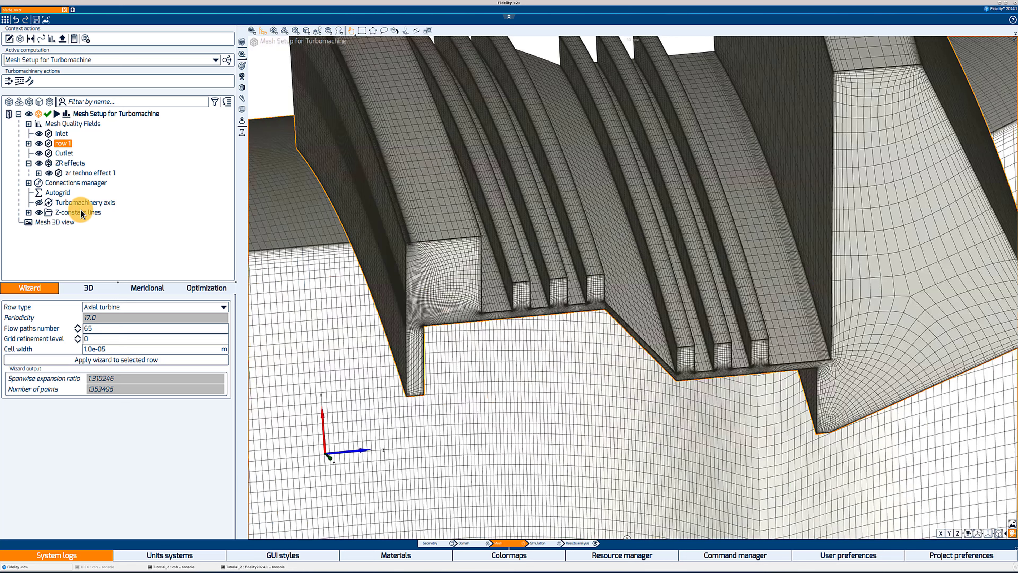
Step: Enable Periodic FNMB at RS interface in the effect's 3D settings
{"action": "left_click", "coordinate": [89, 173]}
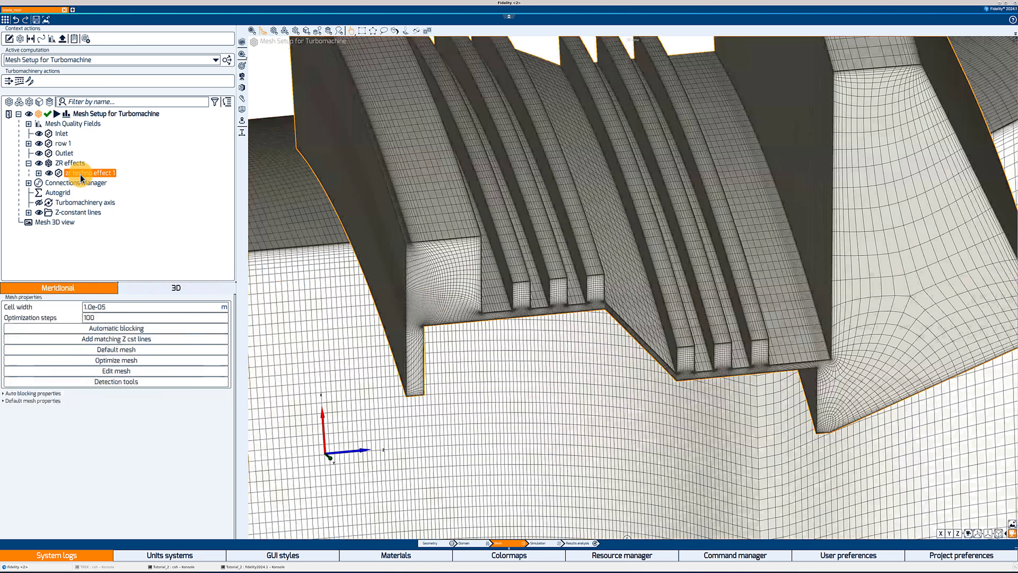
{"action": "left_click", "coordinate": [161, 289]}
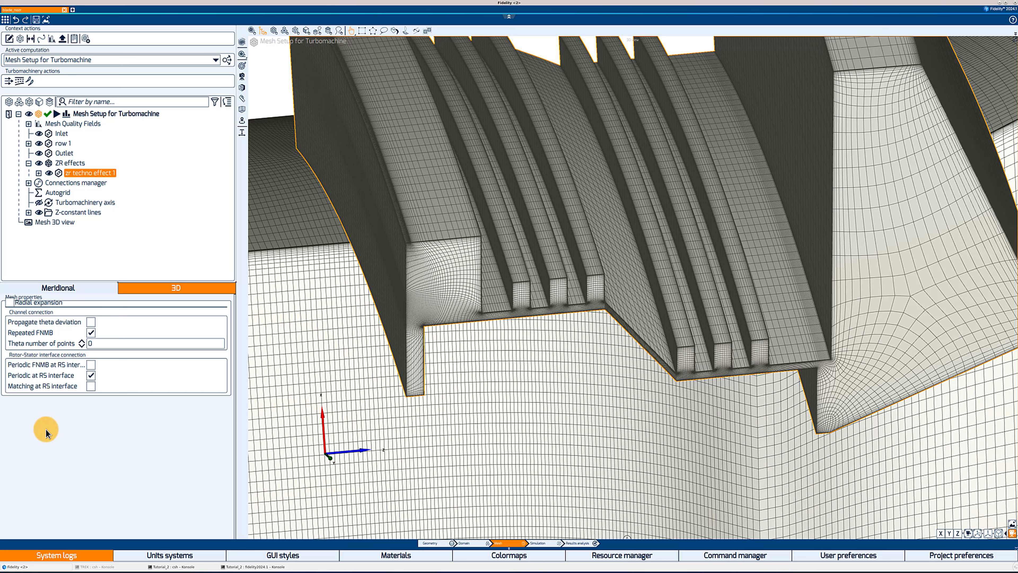
{"action": "mouse_move", "coordinate": [23, 378]}
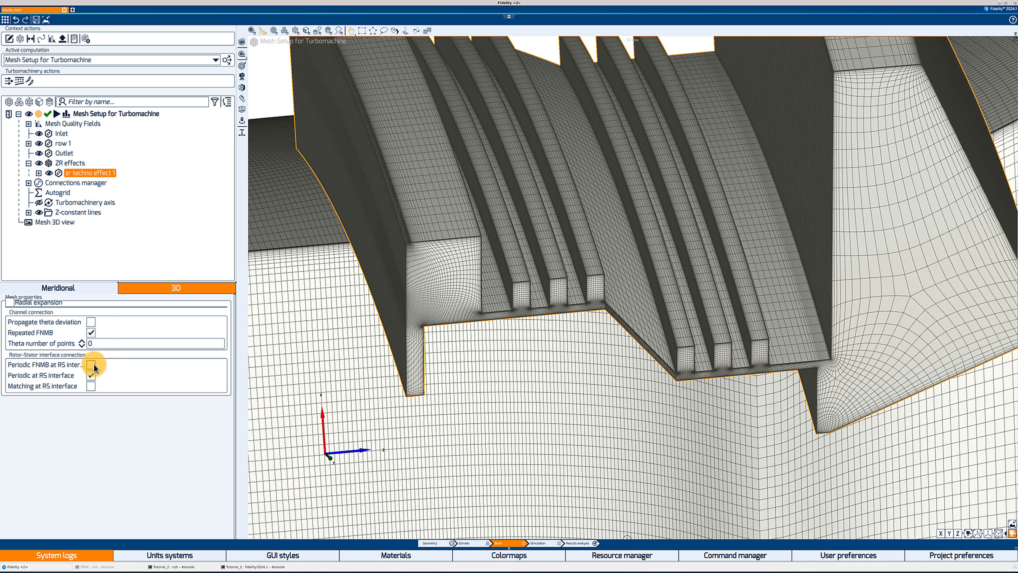
{"action": "mouse_move", "coordinate": [91, 367]}
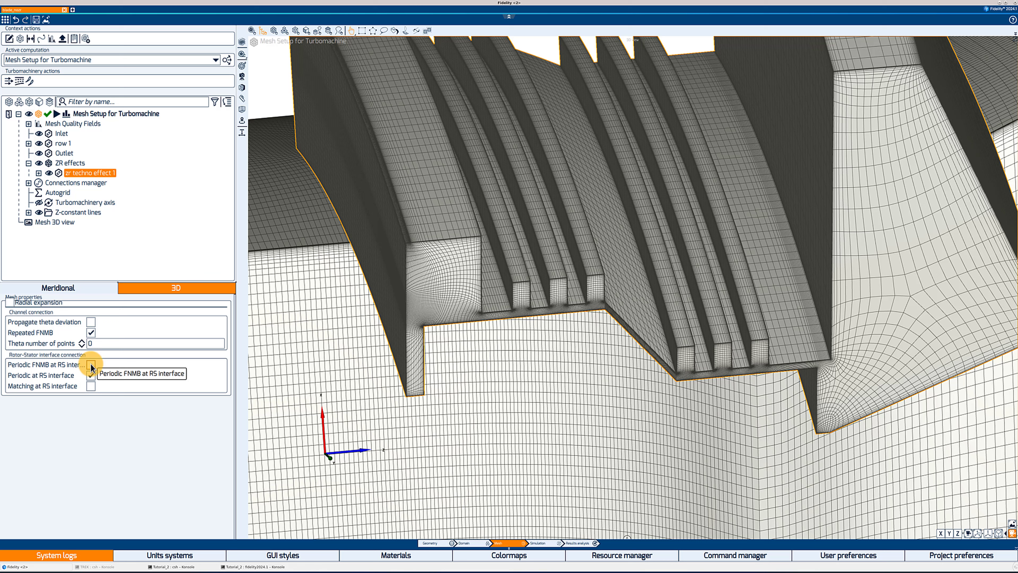
{"action": "left_click", "coordinate": [90, 365]}
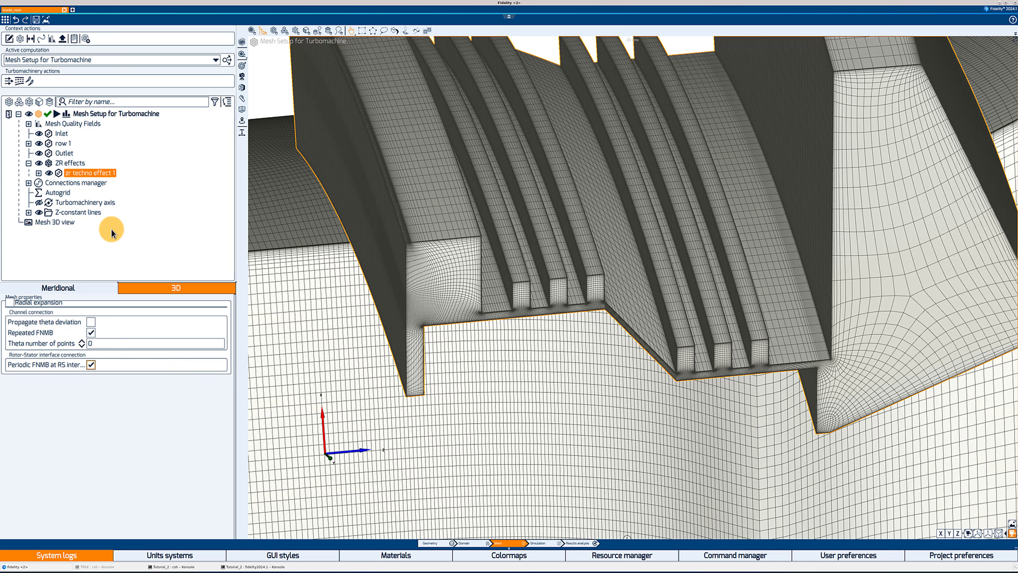
Step: Regenerate the turbomachine mesh, overwriting the current one
{"action": "left_click", "coordinate": [56, 113]}
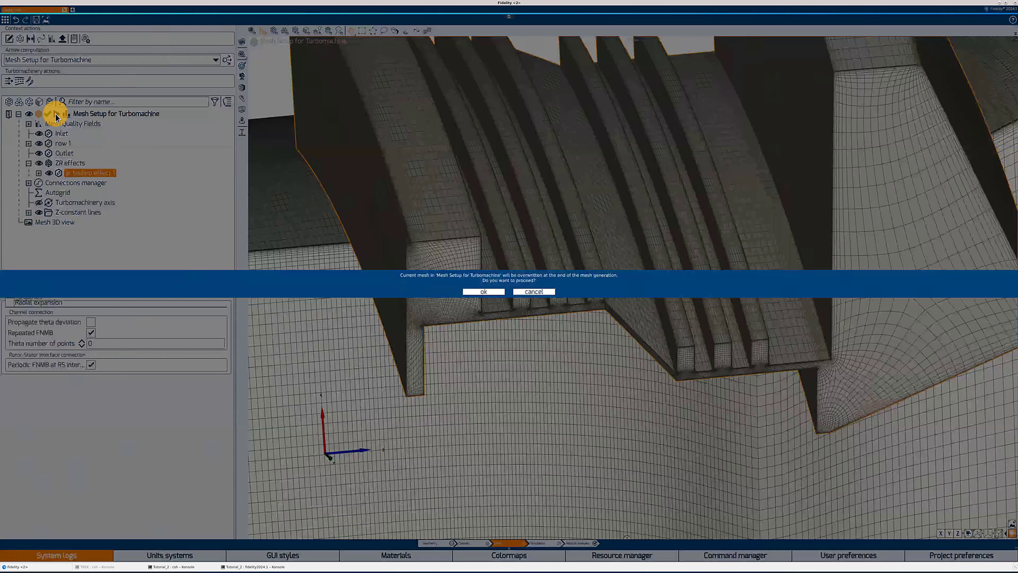
{"action": "left_click", "coordinate": [484, 292]}
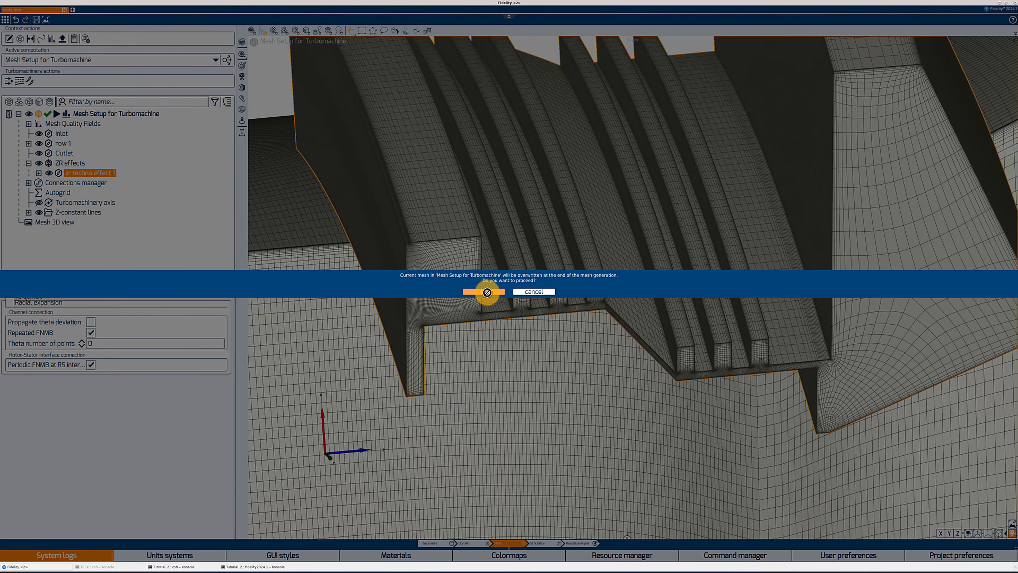
{"action": "left_click", "coordinate": [489, 292]}
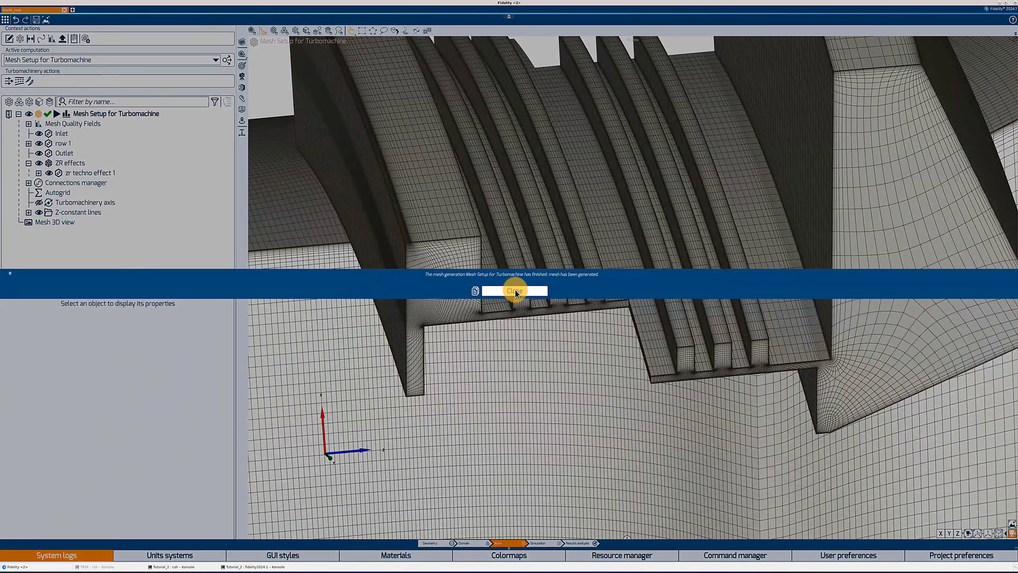
{"action": "left_click", "coordinate": [514, 291]}
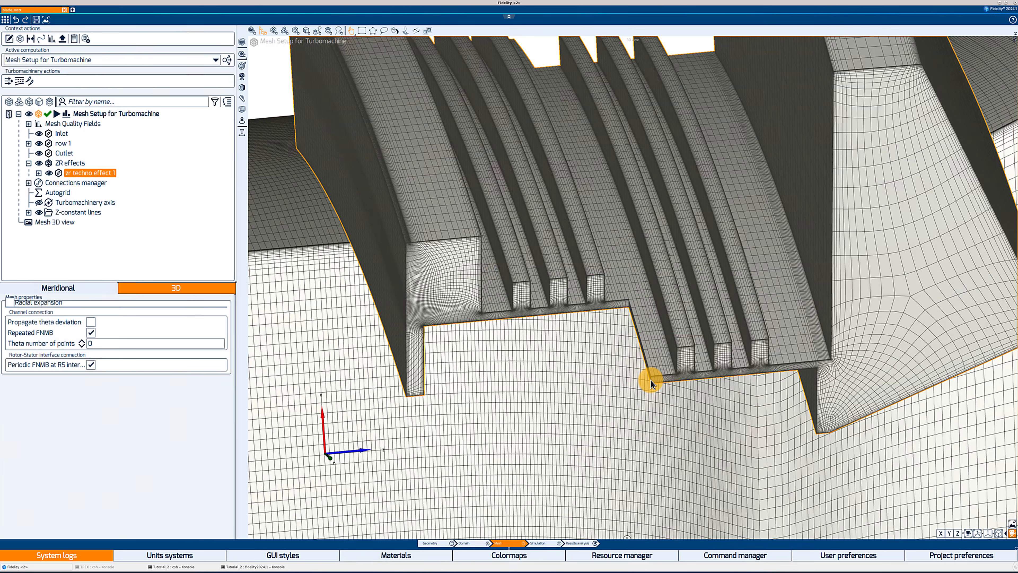
{"action": "mouse_move", "coordinate": [641, 379]}
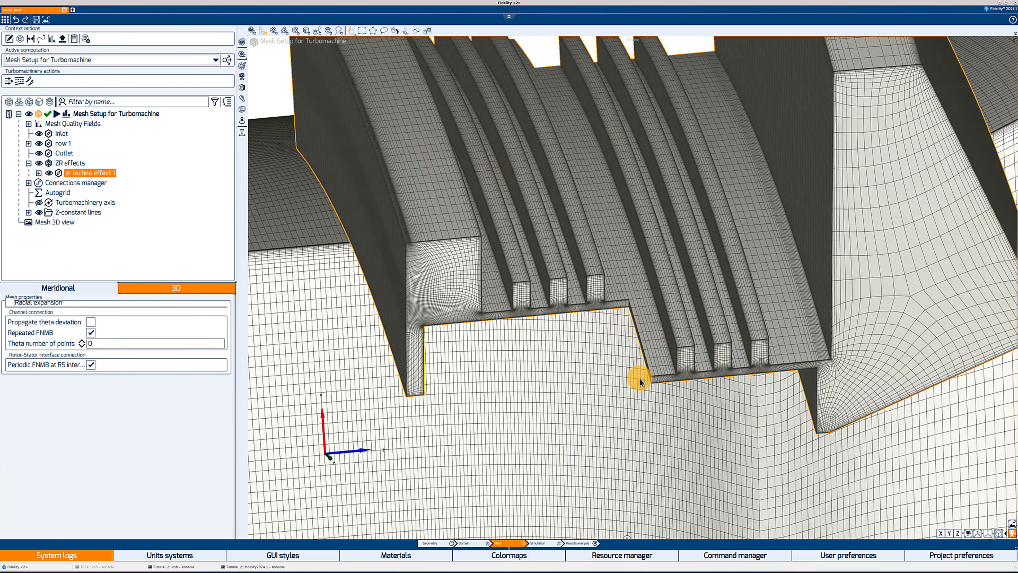
{"action": "mouse_move", "coordinate": [645, 375]}
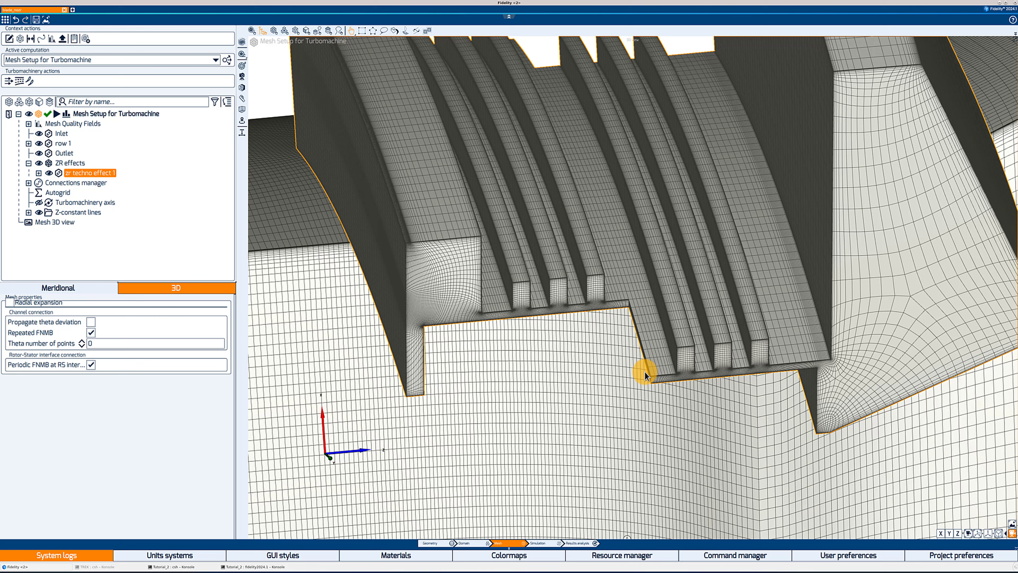
{"action": "mouse_move", "coordinate": [623, 269]}
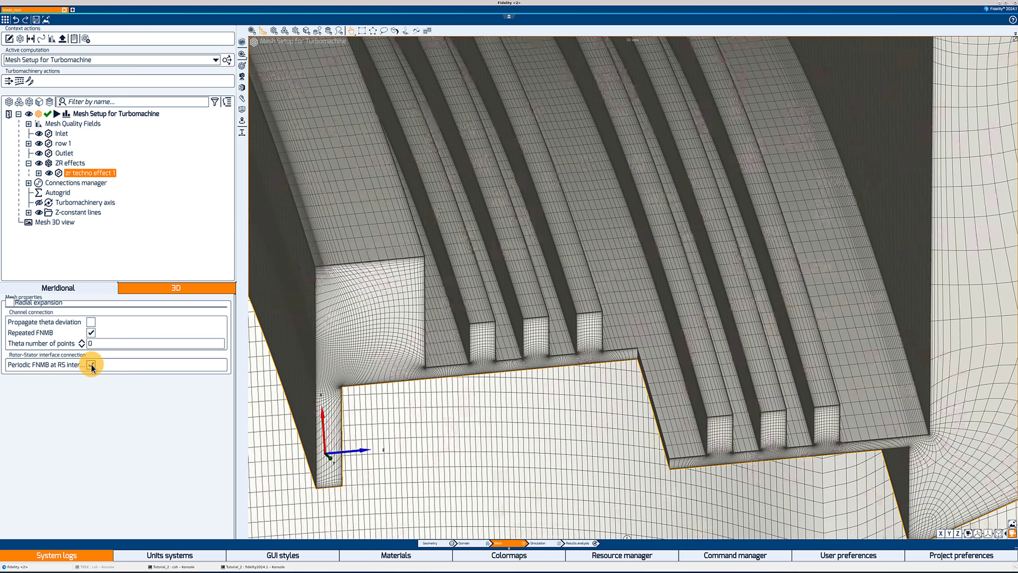
Step: Untick Periodic FNMB at RS interface, keeping Periodic at RS interface ticked
{"action": "left_click", "coordinate": [92, 365]}
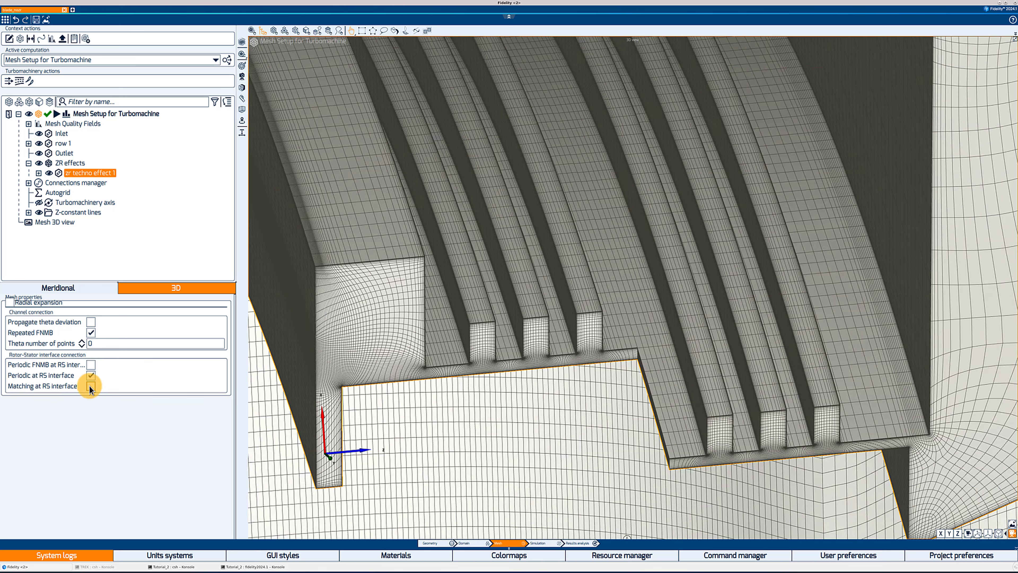
{"action": "left_click", "coordinate": [91, 386]}
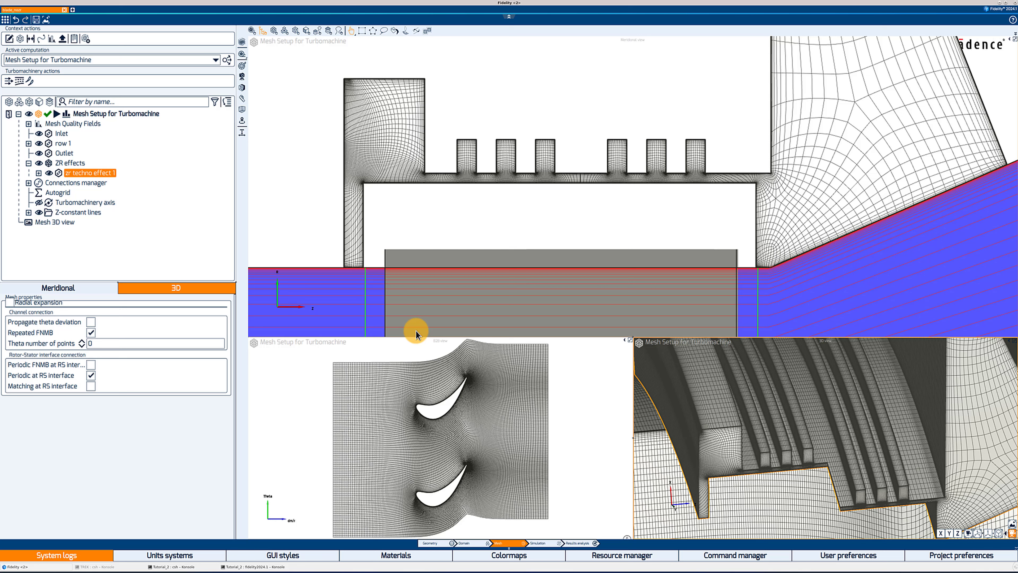
{"action": "mouse_move", "coordinate": [388, 380]}
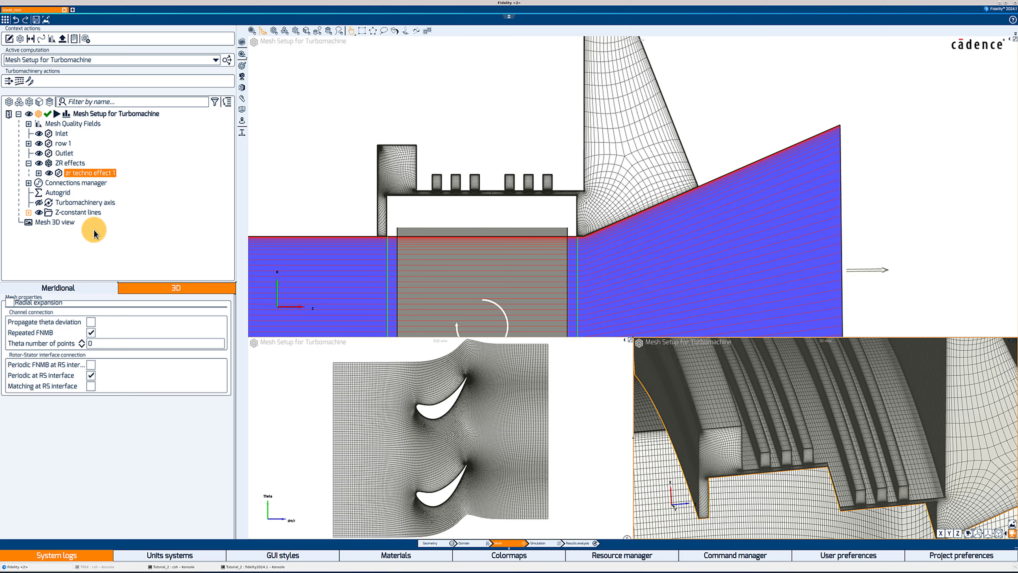
Step: Delete both existing Z-constant lines and reselect zr techno effect 1
{"action": "left_click", "coordinate": [29, 212]}
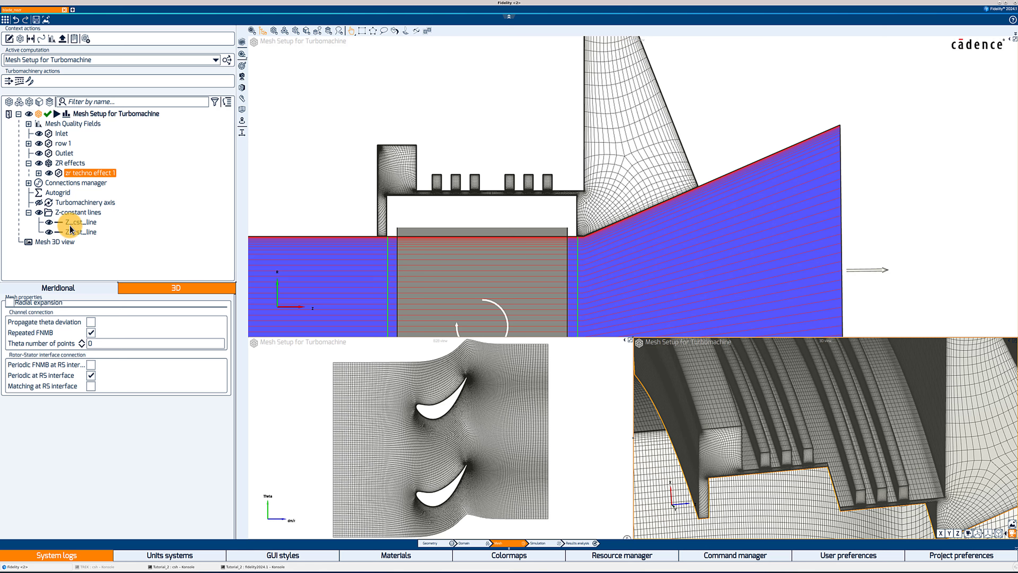
{"action": "left_click", "coordinate": [81, 232]}
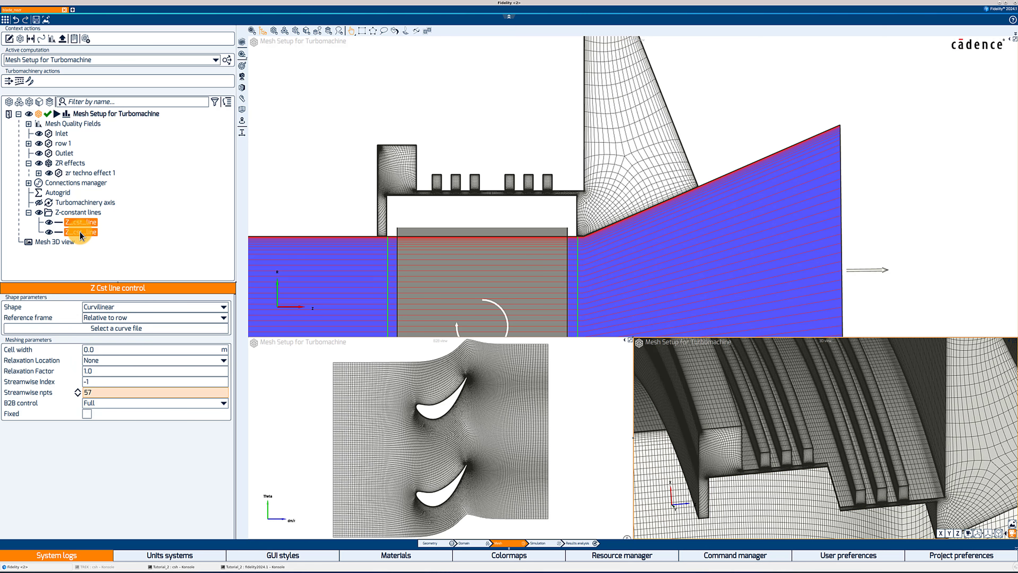
{"action": "right_click", "coordinate": [79, 234]}
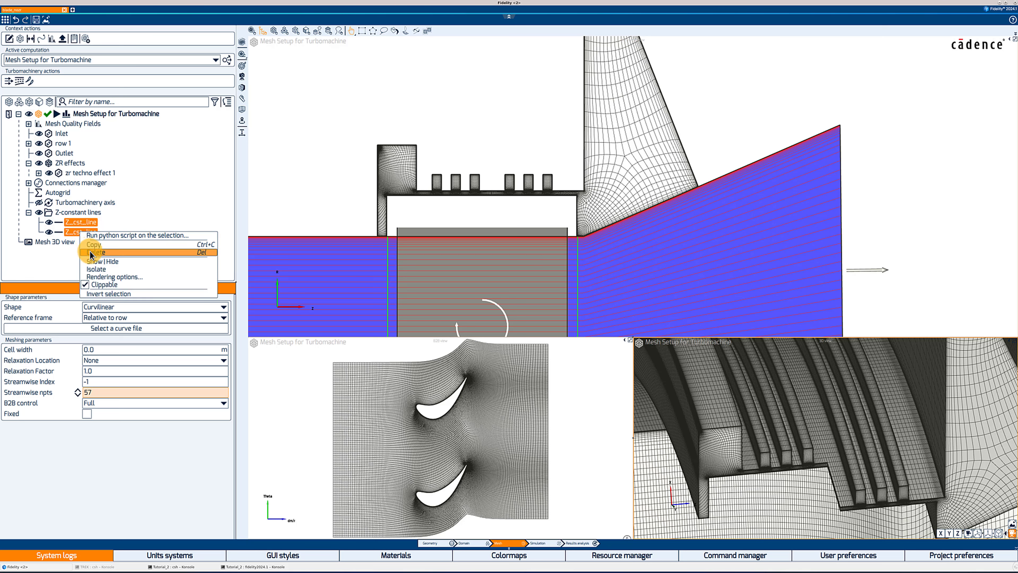
{"action": "left_click", "coordinate": [95, 252]}
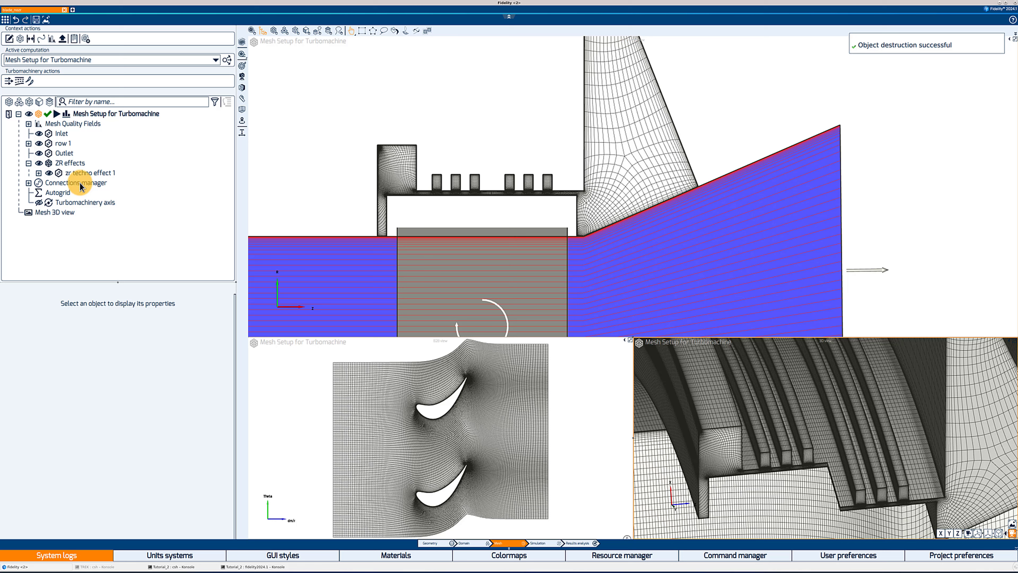
{"action": "left_click", "coordinate": [87, 173]}
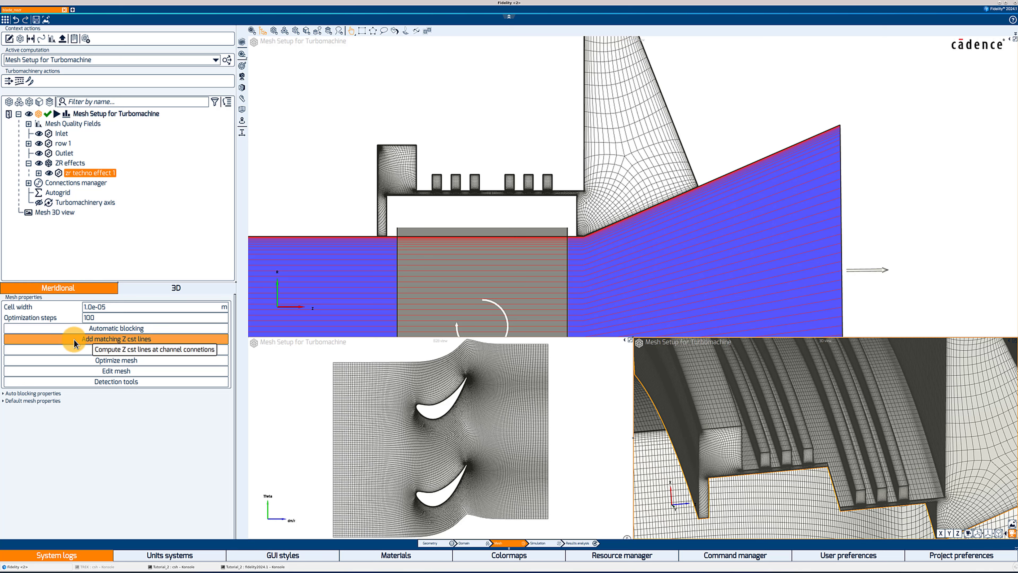
Step: Add matching Z cst lines and select the Z_cst_line just downstream of the row
{"action": "left_click", "coordinate": [112, 339]}
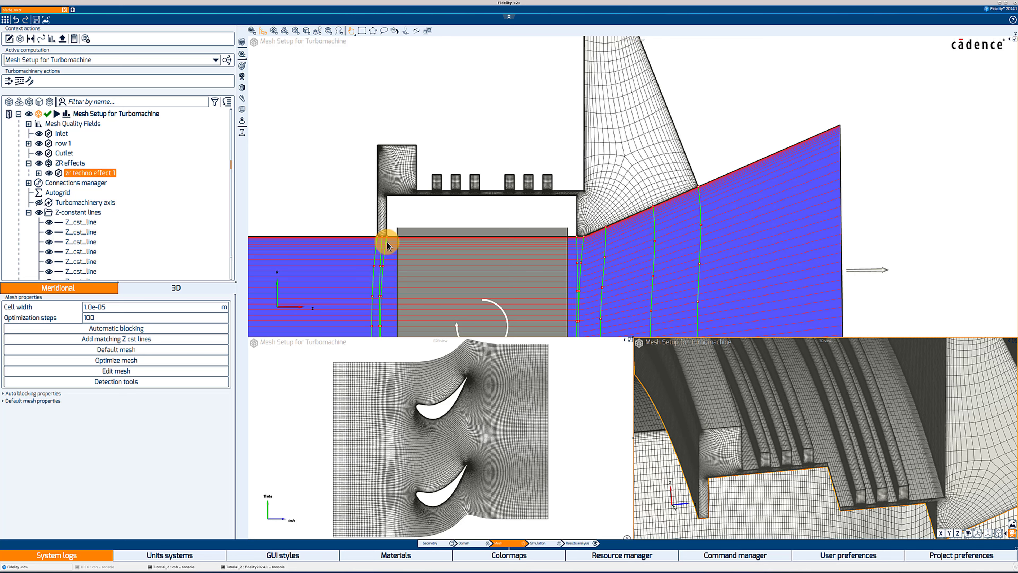
{"action": "mouse_move", "coordinate": [339, 243]}
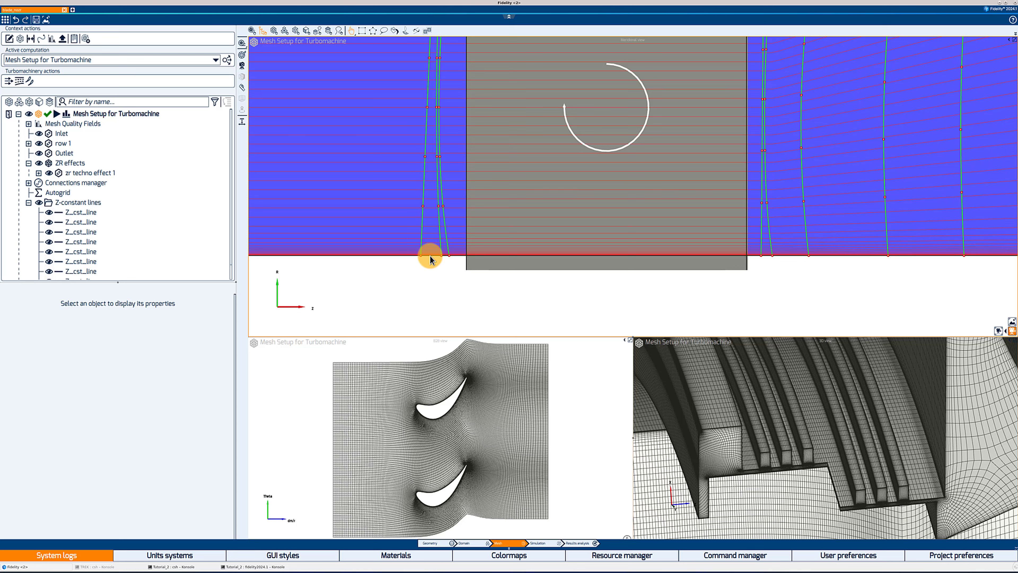
{"action": "mouse_move", "coordinate": [425, 260]}
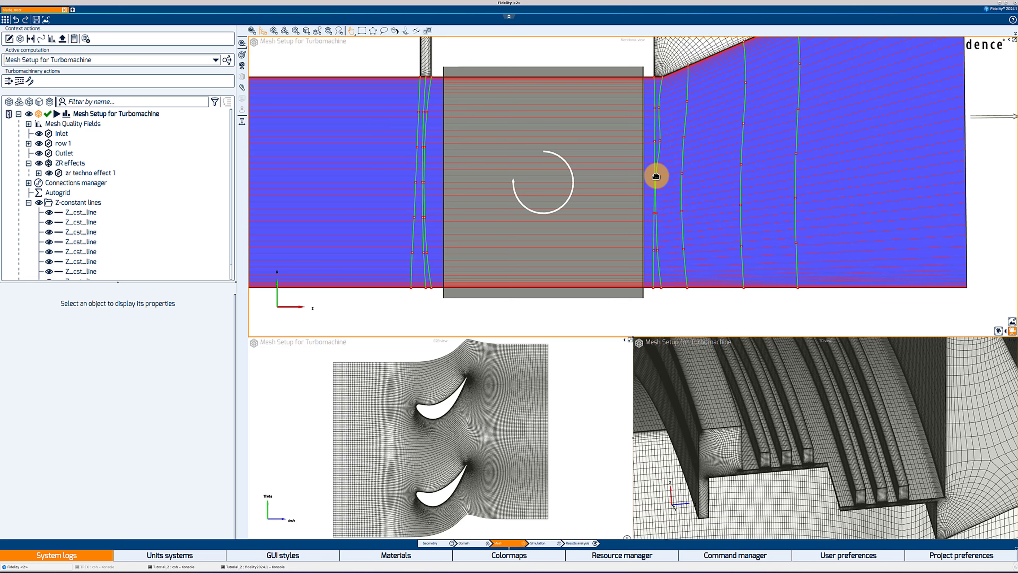
{"action": "mouse_move", "coordinate": [656, 214]}
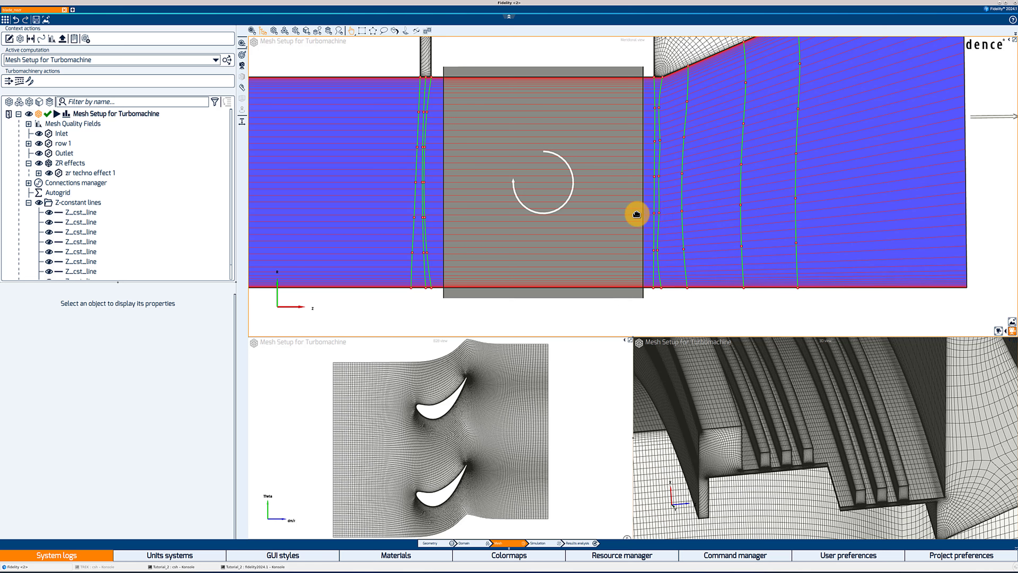
{"action": "left_click", "coordinate": [81, 212]}
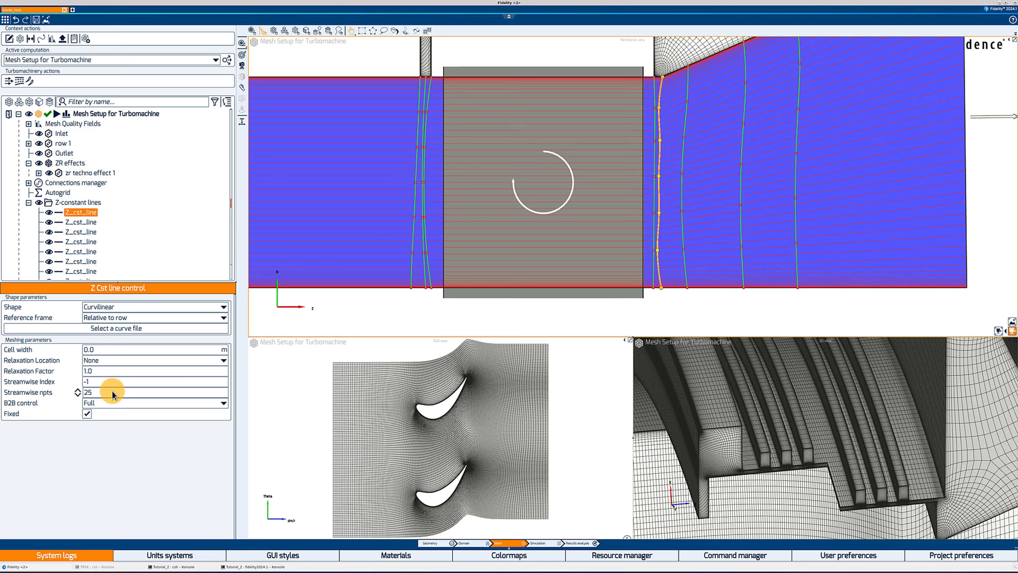
{"action": "mouse_move", "coordinate": [112, 395]}
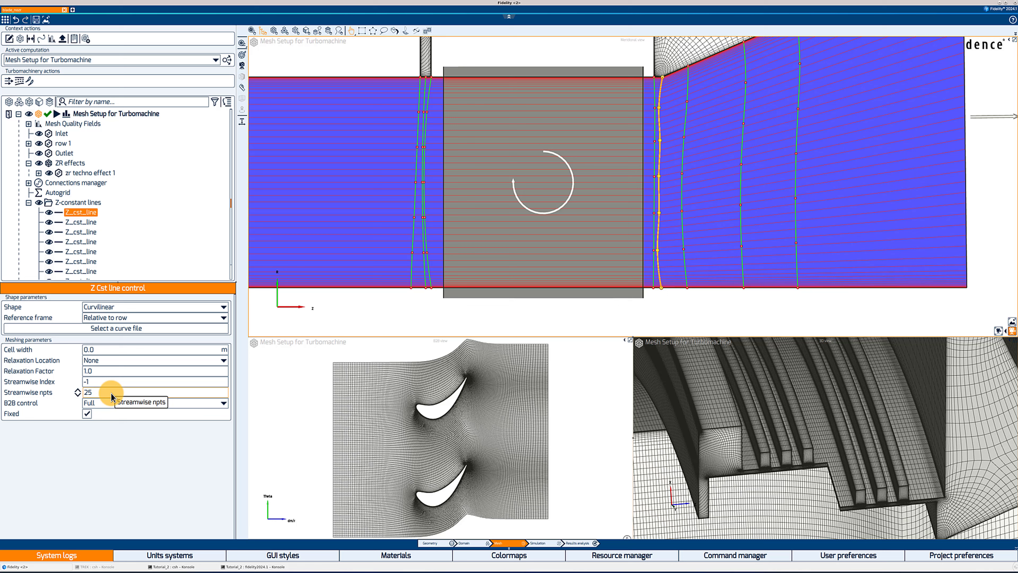
{"action": "mouse_move", "coordinate": [136, 401]}
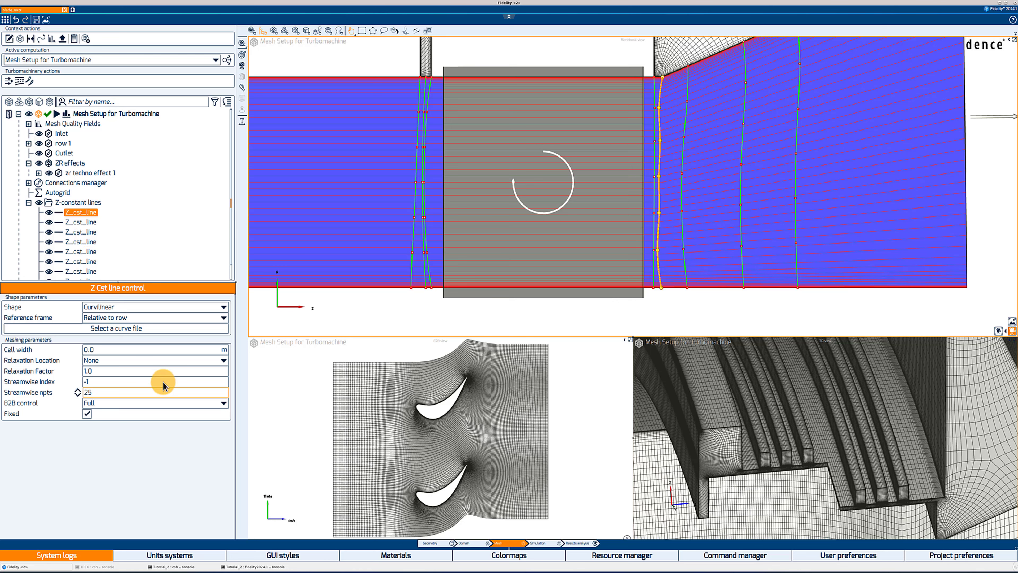
{"action": "mouse_move", "coordinate": [143, 407]}
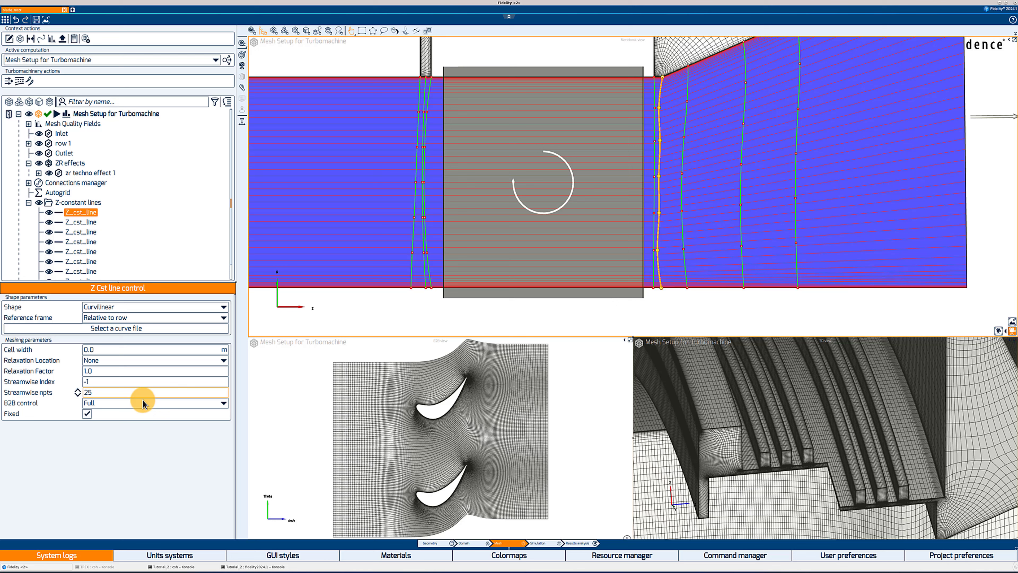
{"action": "mouse_move", "coordinate": [359, 187]}
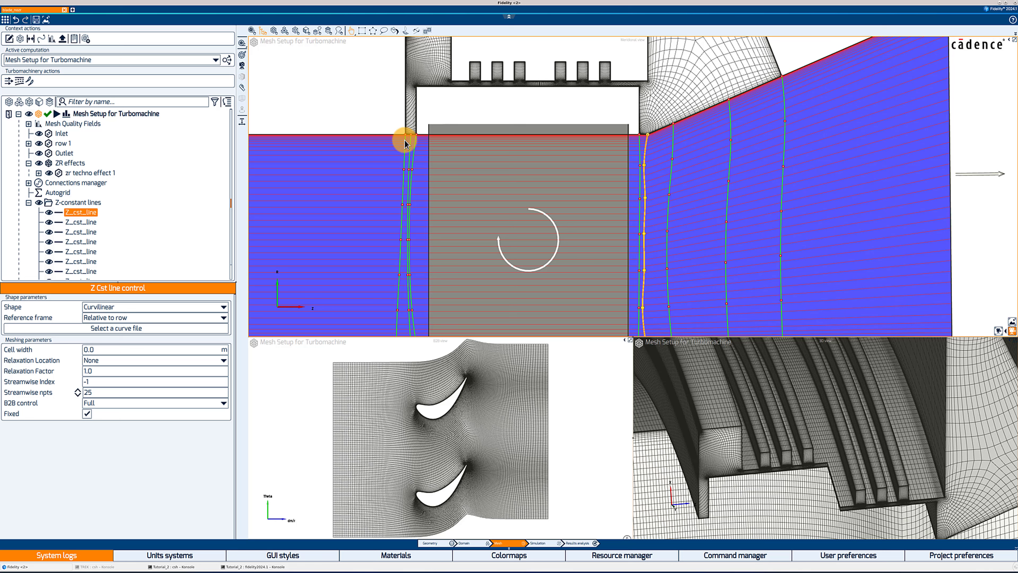
{"action": "mouse_move", "coordinate": [86, 177]}
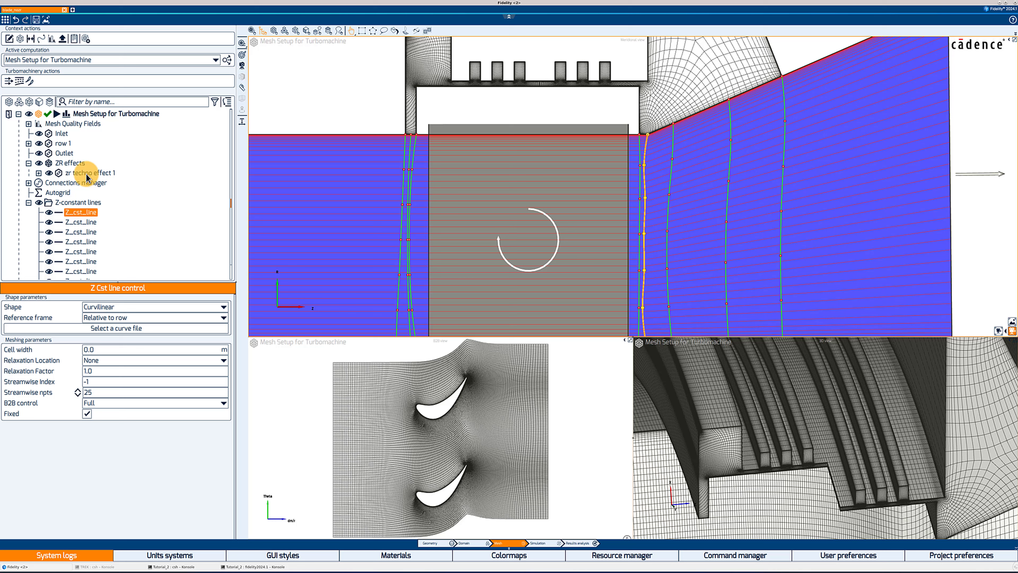
Step: Return to zr techno effect 1's meridional mesh properties
{"action": "left_click", "coordinate": [90, 173]}
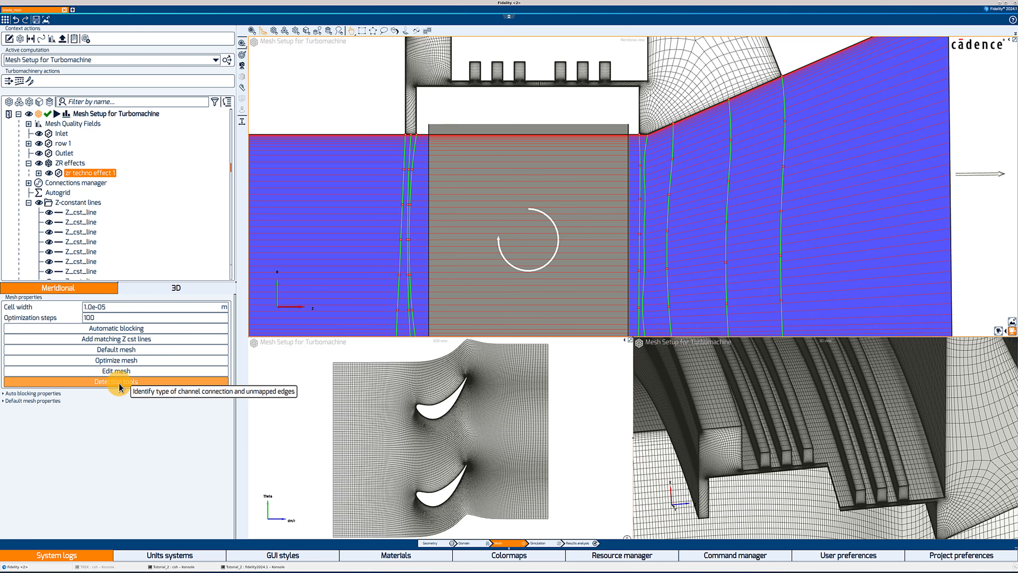
Step: Run Detection tools, verify 0 unmapped edges and show the channel matching connection
{"action": "left_click", "coordinate": [114, 382]}
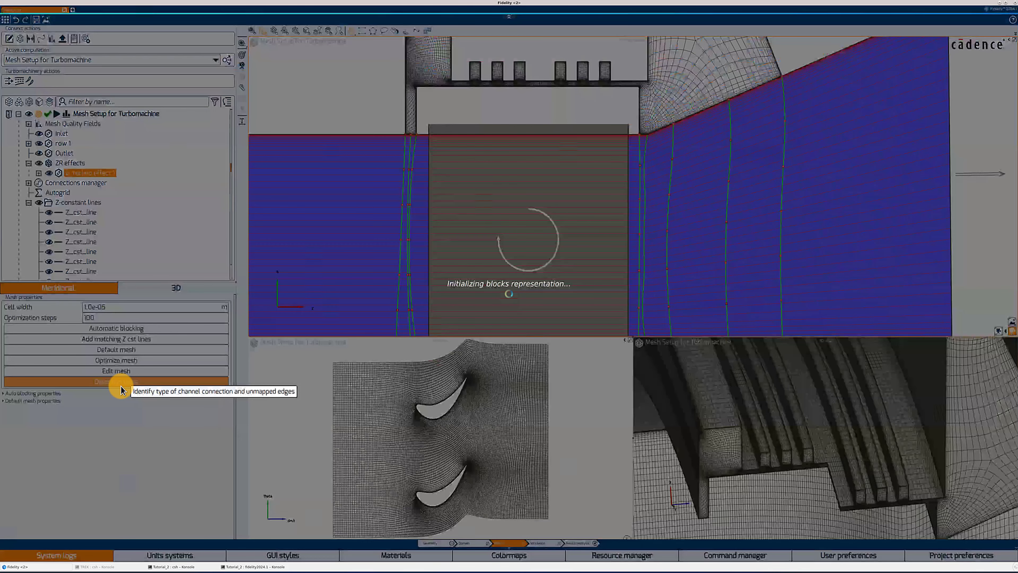
{"action": "left_click", "coordinate": [100, 381]}
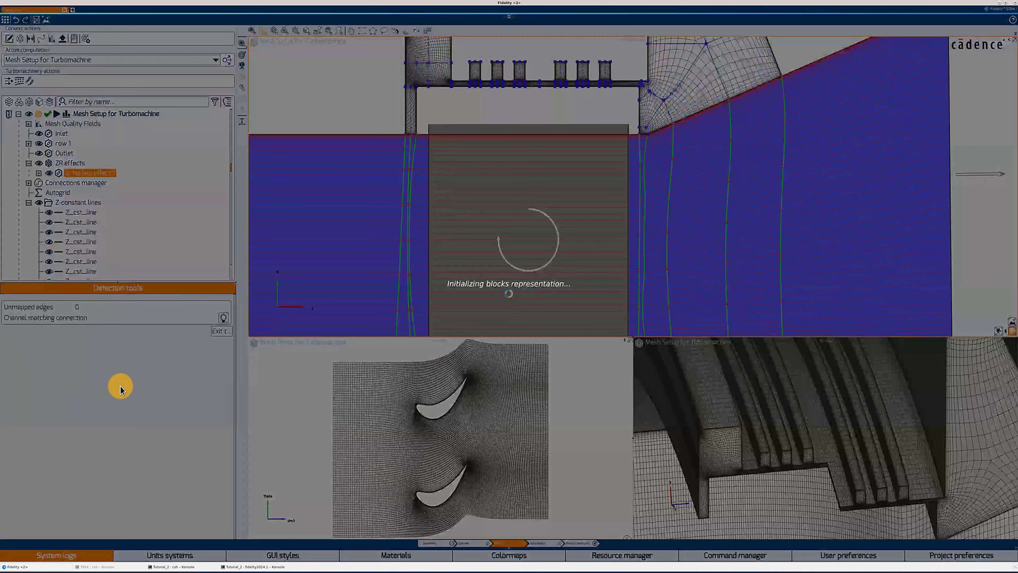
{"action": "mouse_move", "coordinate": [28, 327]}
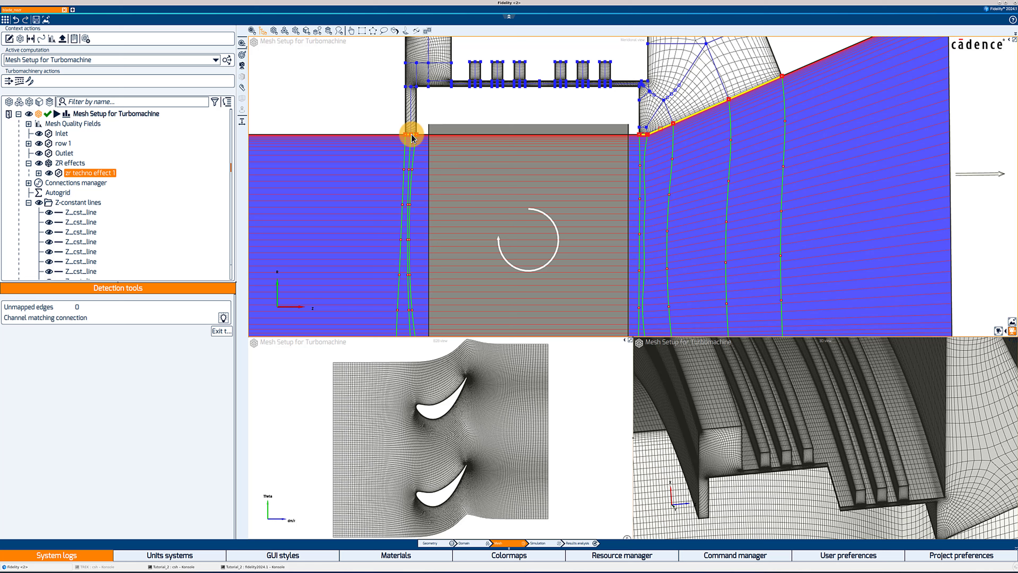
{"action": "mouse_move", "coordinate": [710, 110]}
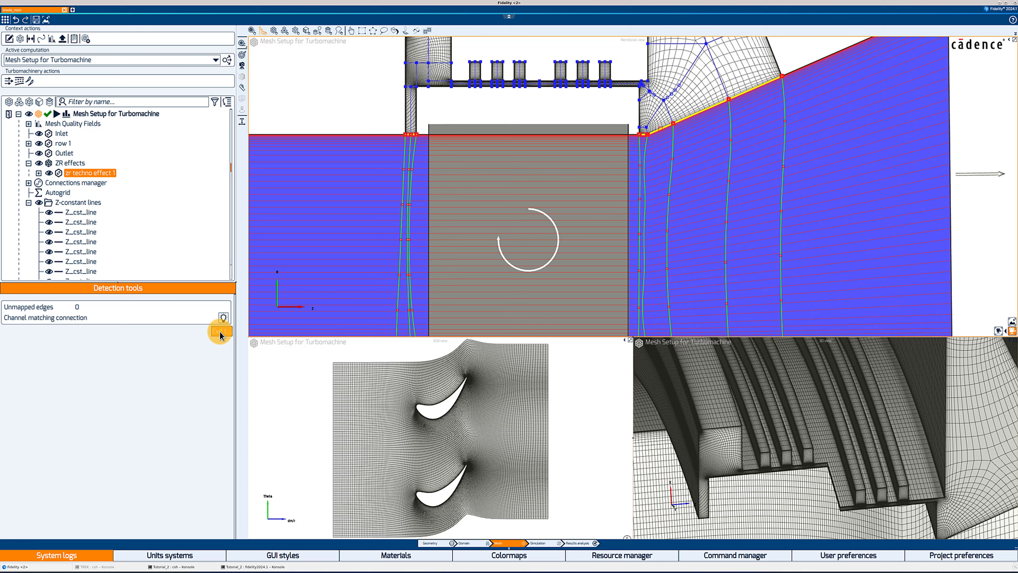
{"action": "left_click", "coordinate": [94, 114]}
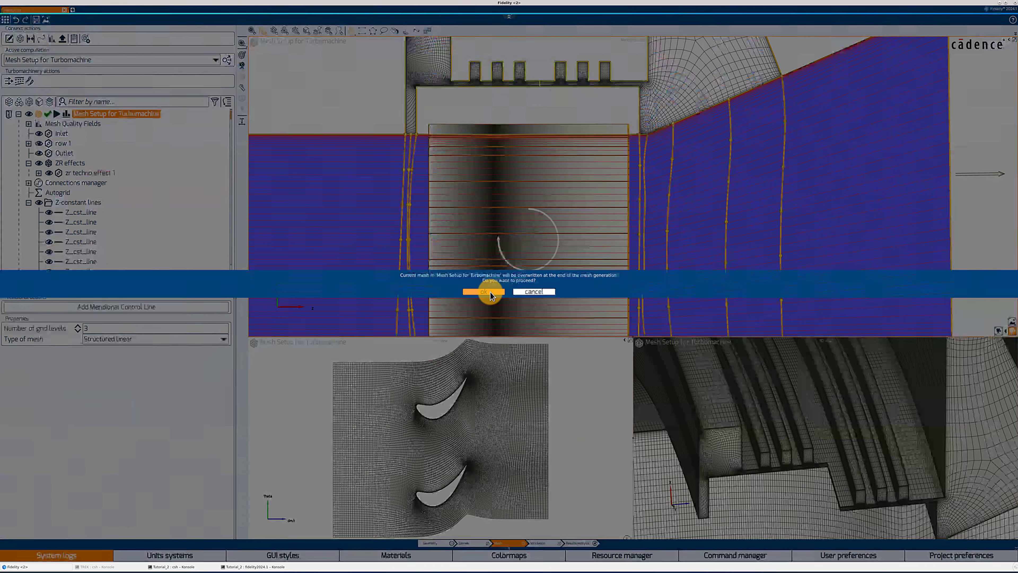
Step: Confirm overwriting the existing mesh and dismiss the generation-finished message
{"action": "left_click", "coordinate": [484, 292]}
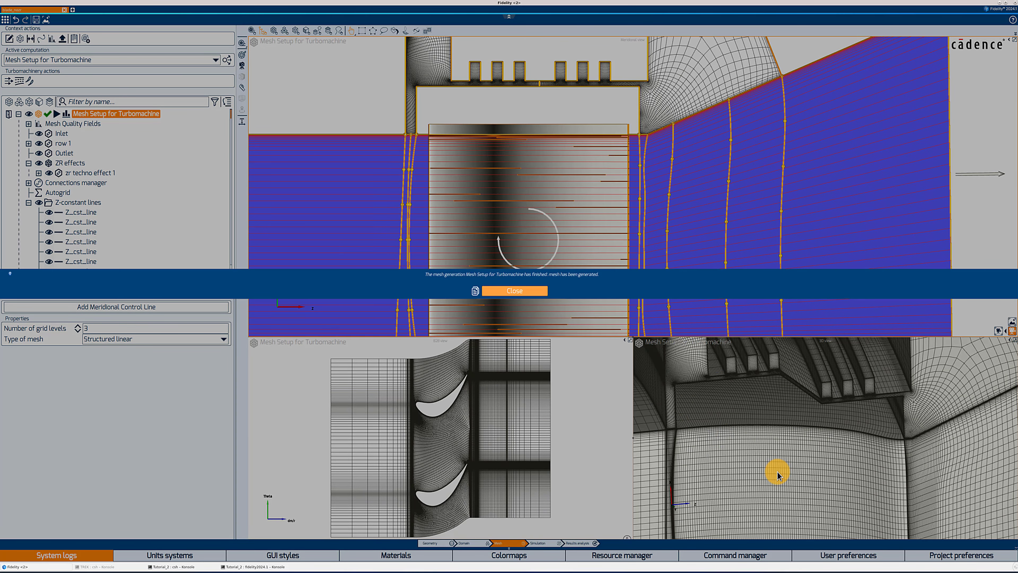
{"action": "left_click", "coordinate": [515, 291]}
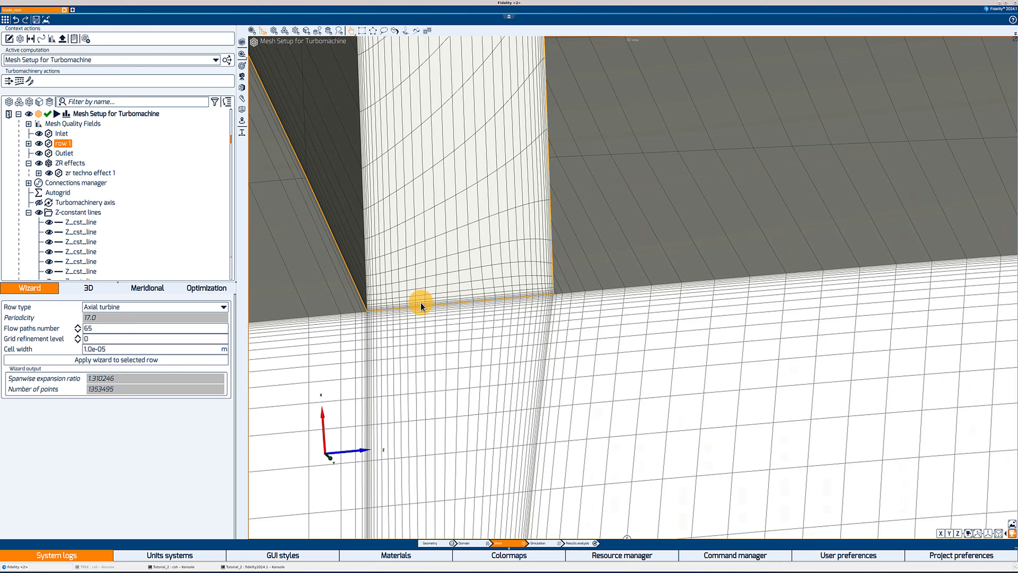
Step: Orbit and zoom onto the labyrinth seal teeth mesh, then clear the selection
{"action": "left_click_drag", "start_coordinate": [421, 306], "coordinate": [348, 323]}
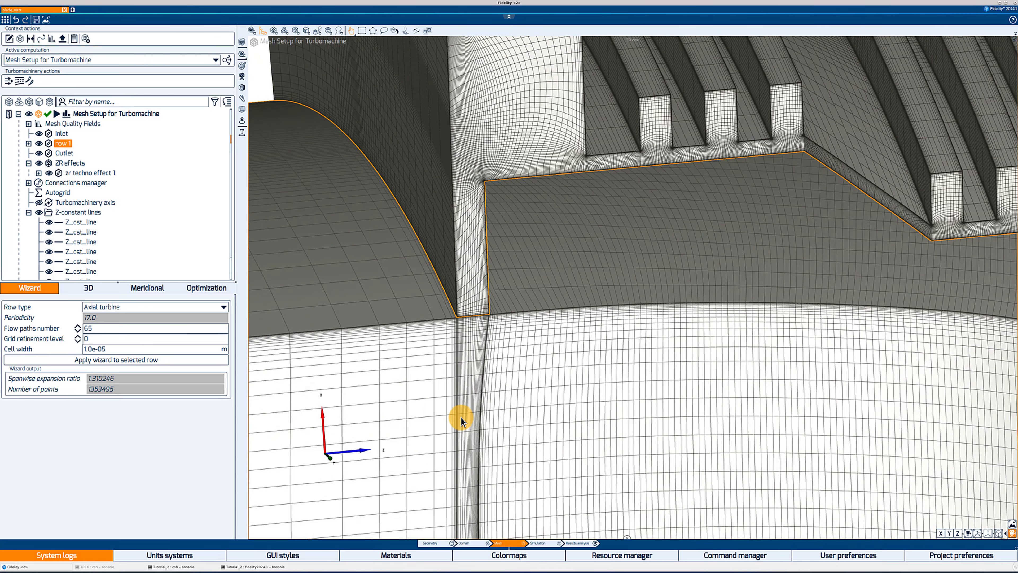
{"action": "left_click_drag", "start_coordinate": [462, 419], "coordinate": [609, 323]}
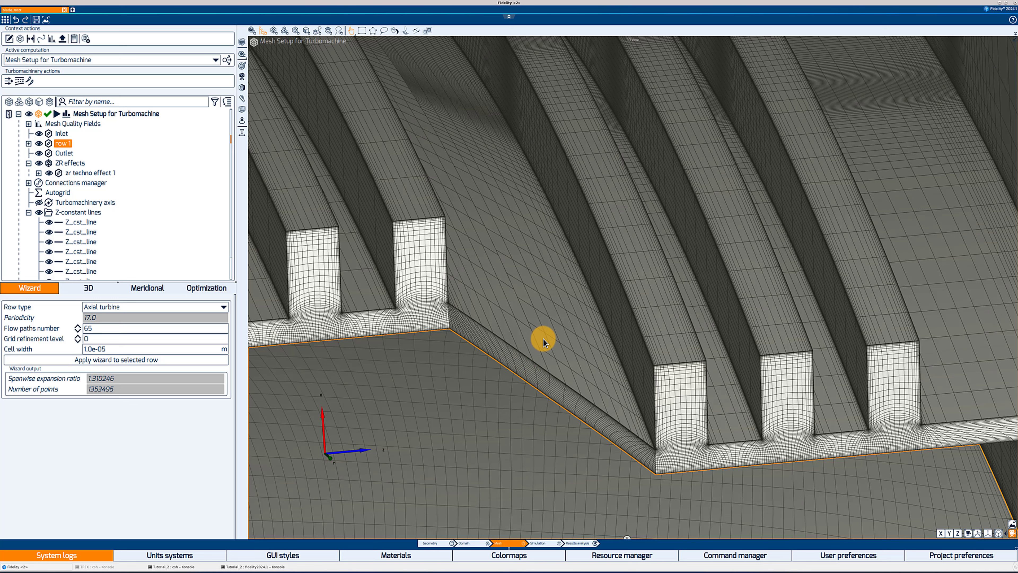
{"action": "mouse_move", "coordinate": [506, 290]}
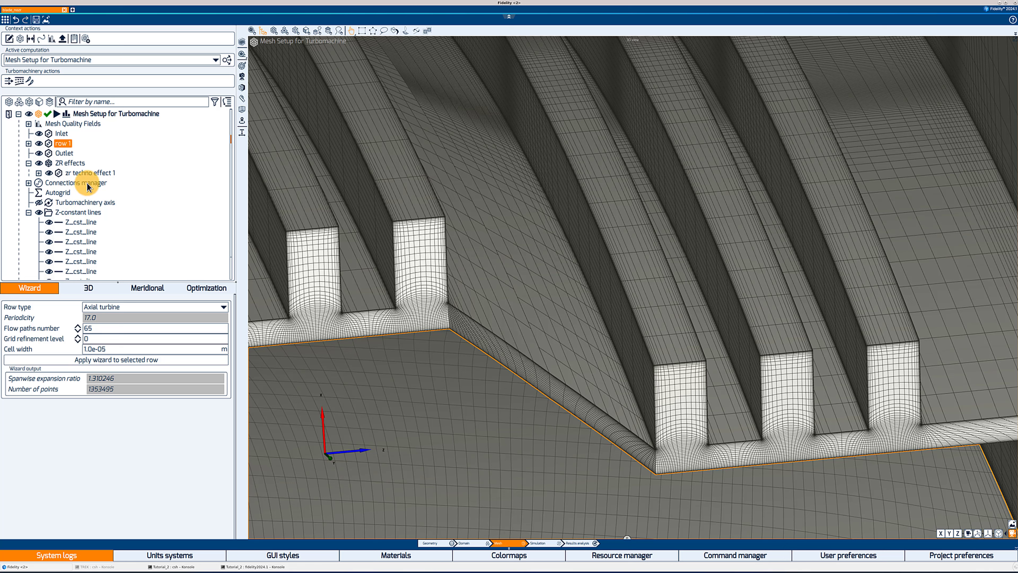
{"action": "left_click", "coordinate": [76, 182]}
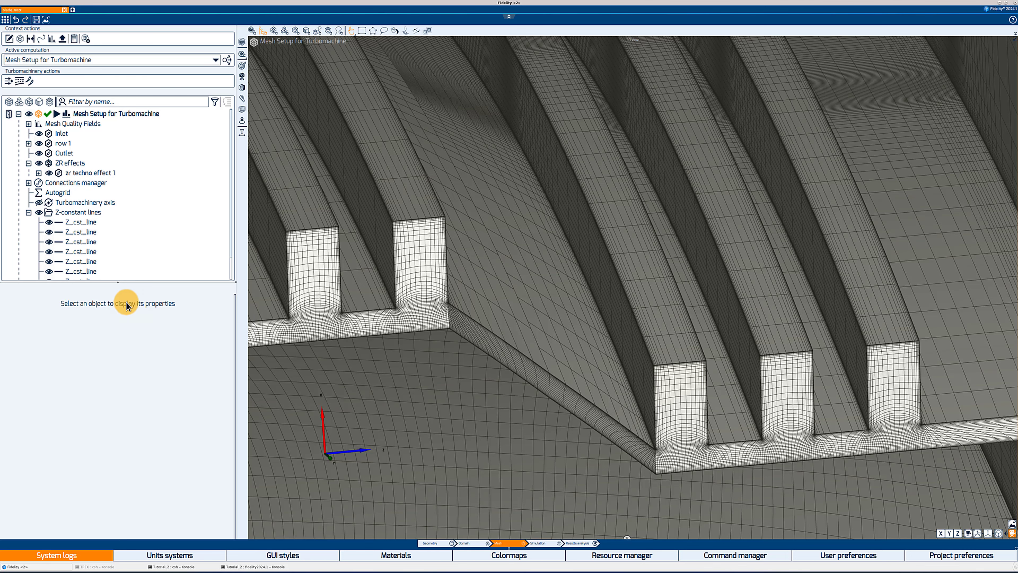
Step: Tick Periodic at RS interface for zr techno effect 1 in its Meridional settings
{"action": "left_click", "coordinate": [90, 173]}
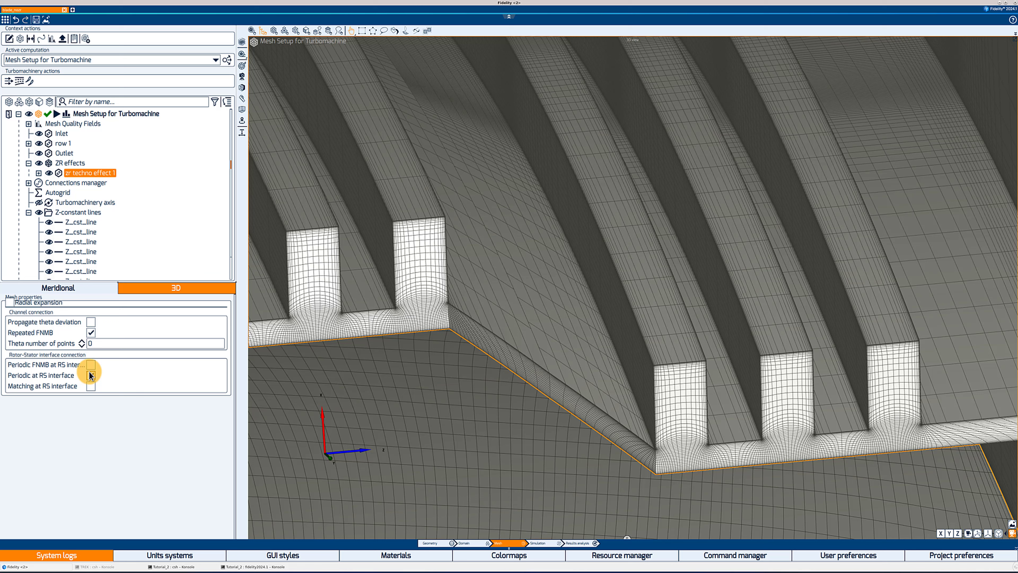
{"action": "left_click", "coordinate": [91, 376]}
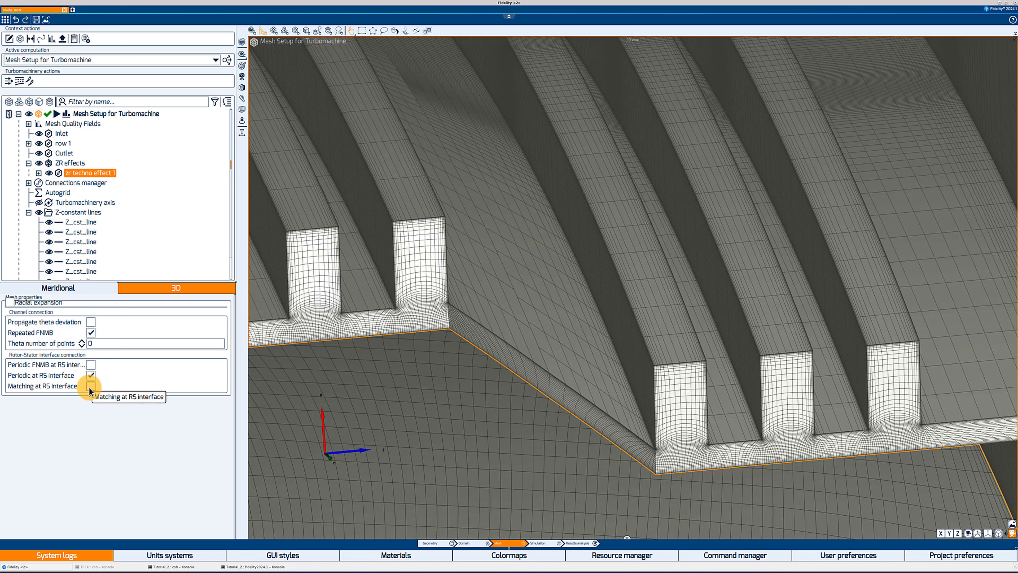